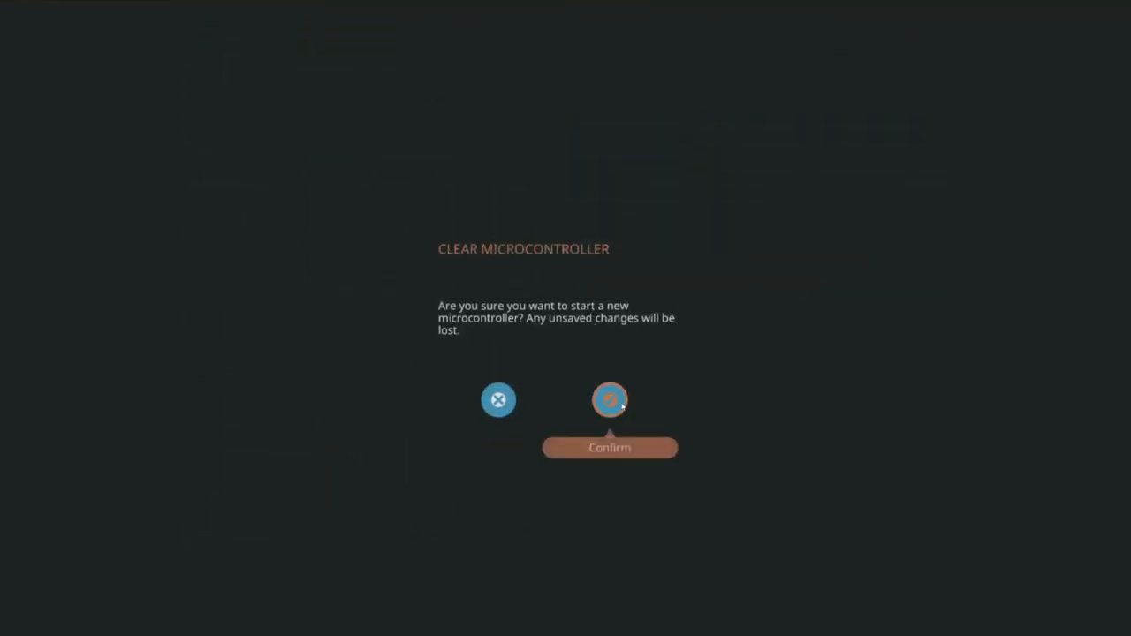
Step: Start a blank microcontroller named 'Burn it to the Ground'
click(608, 399)
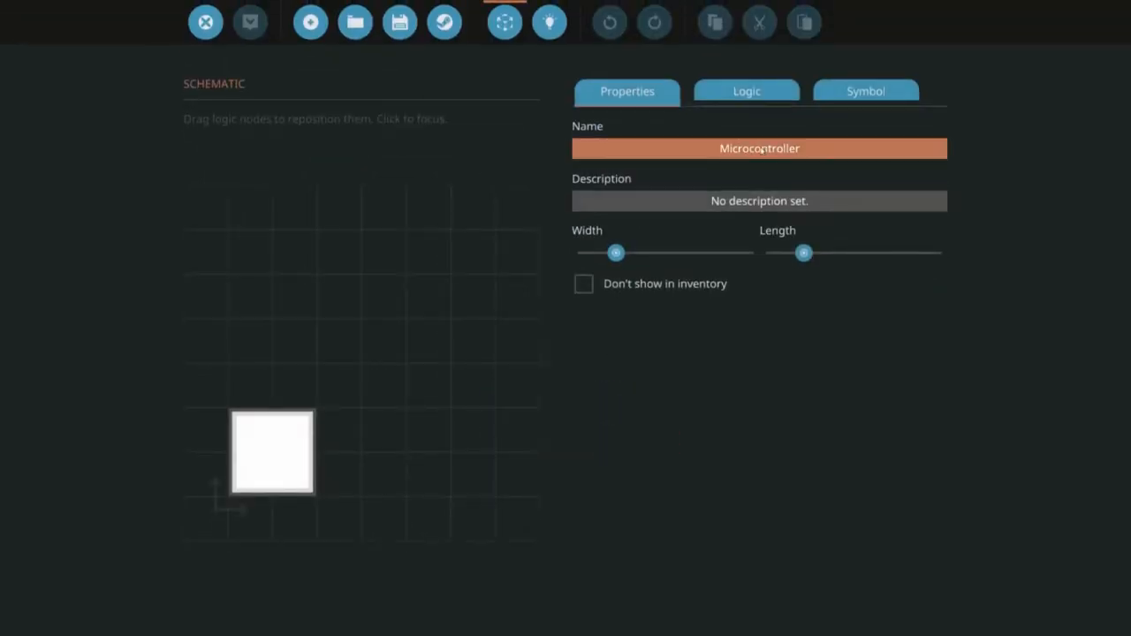
click(759, 149)
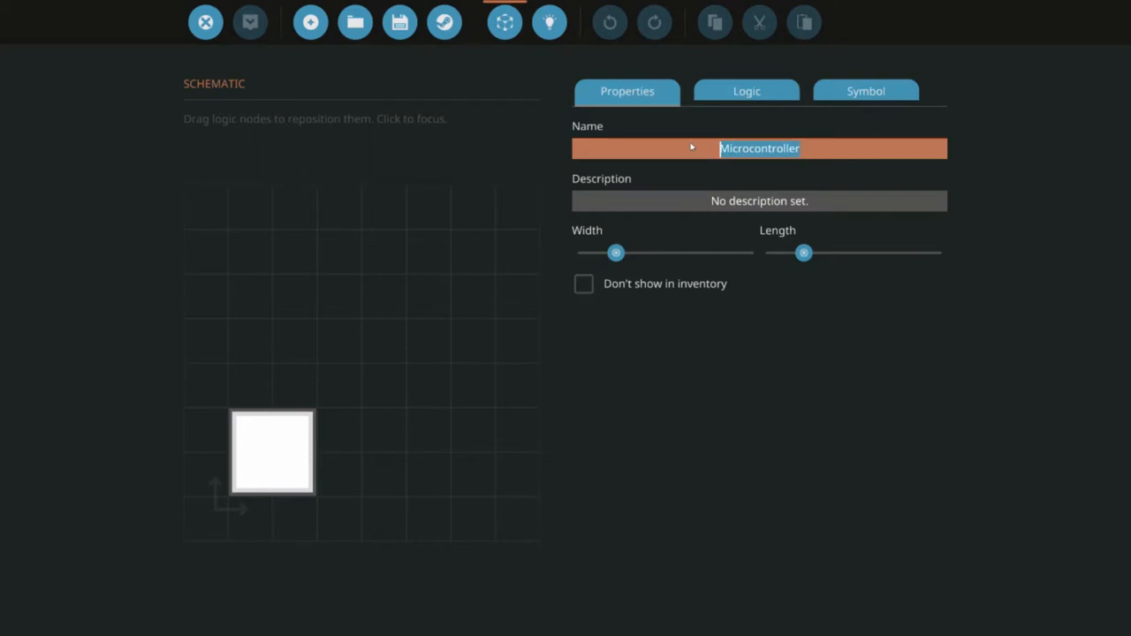
text(Burn it to the G)
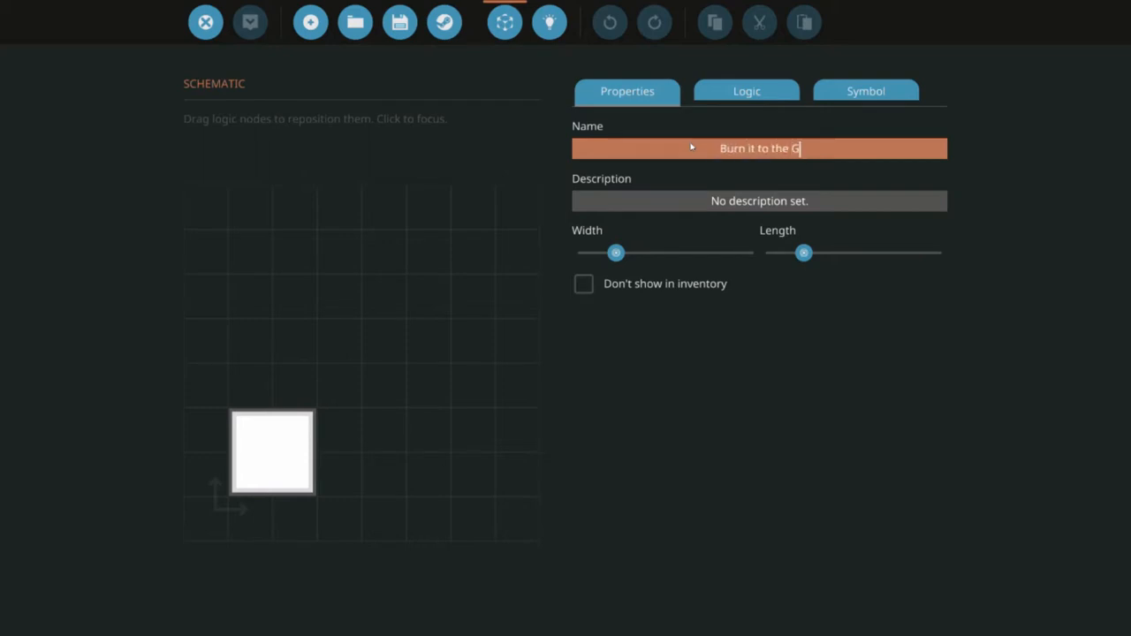
text(round)
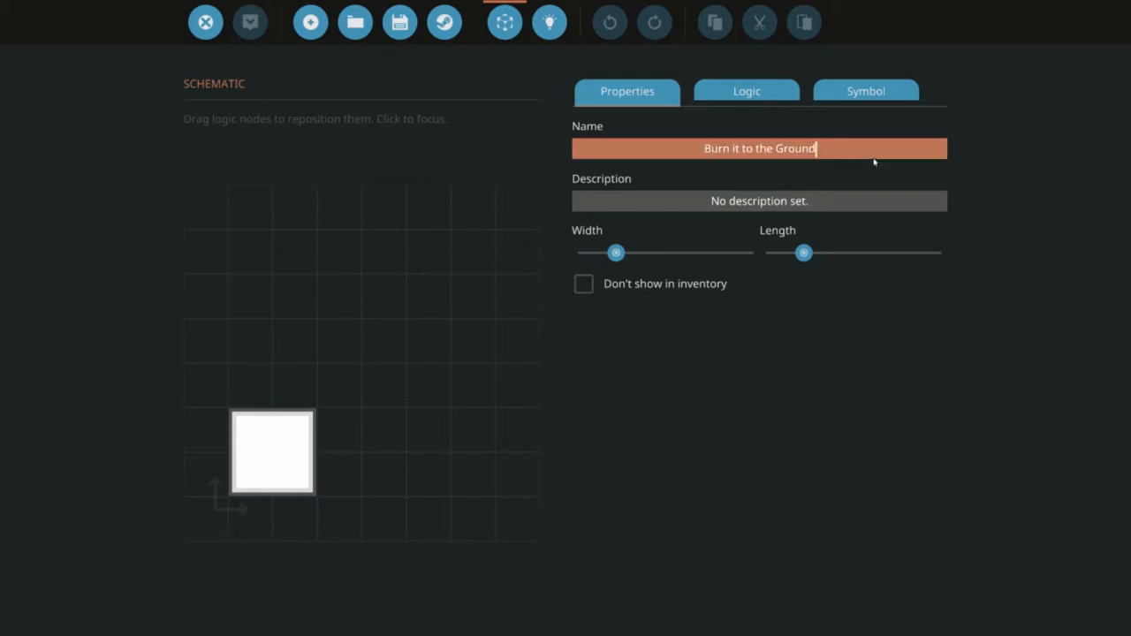
Step: Begin the description 'You're not authorized, so you must…'
click(760, 201)
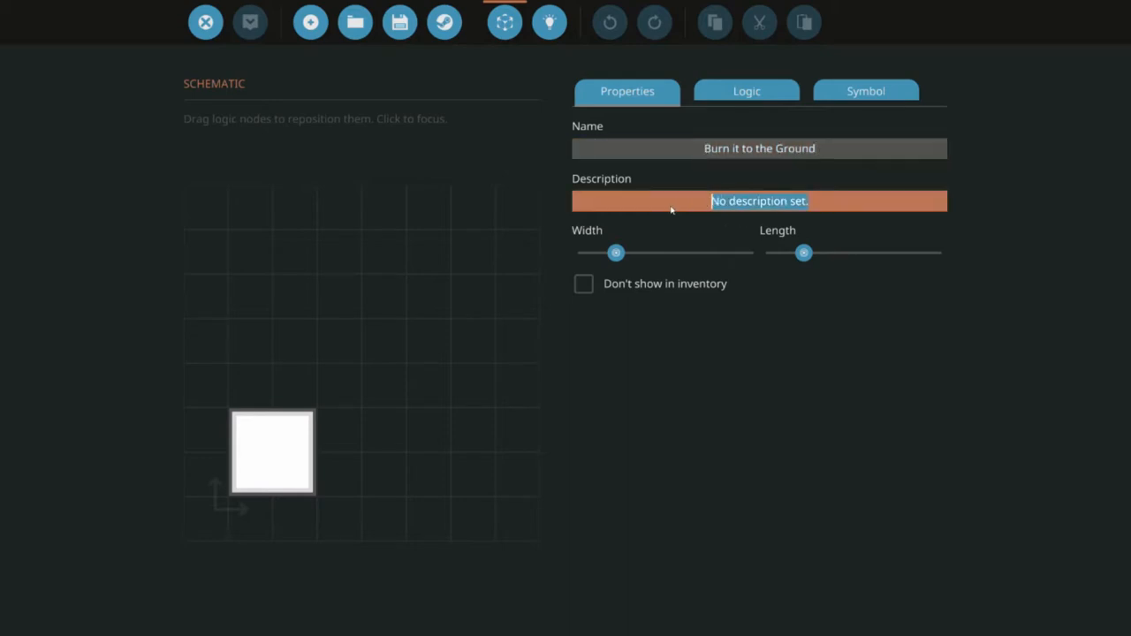
text(You're not)
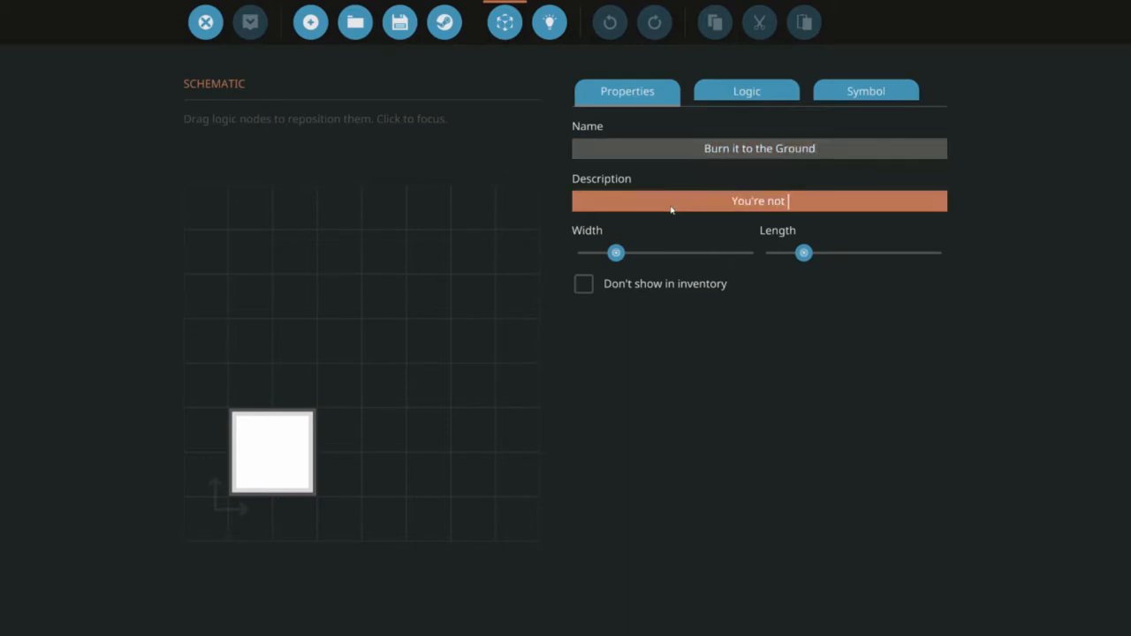
text(authorized,)
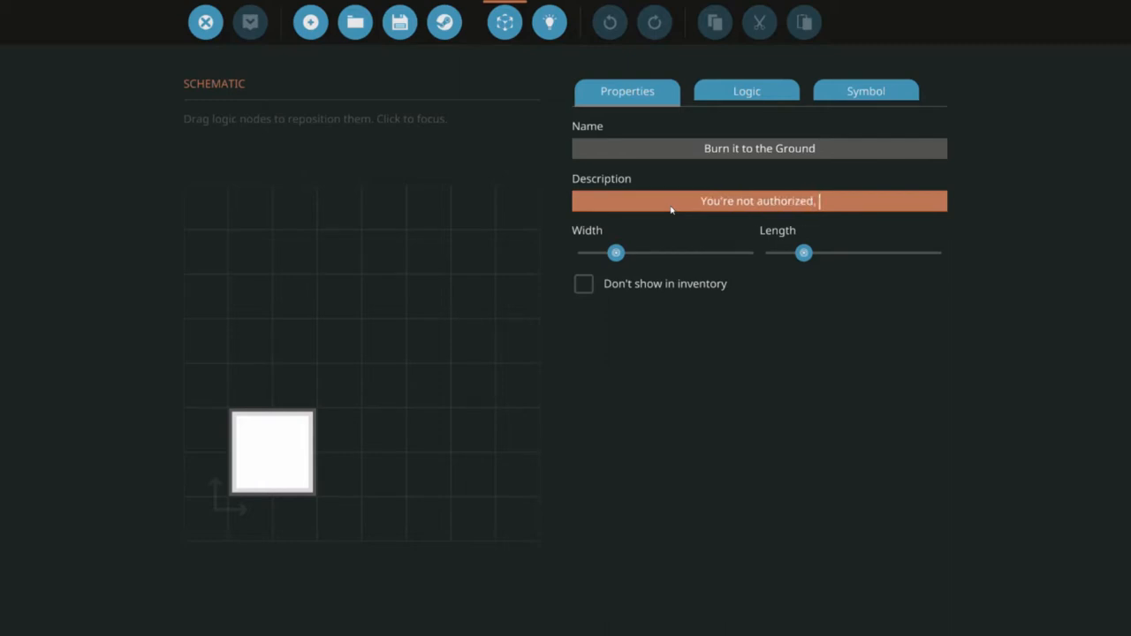
text(so you must)
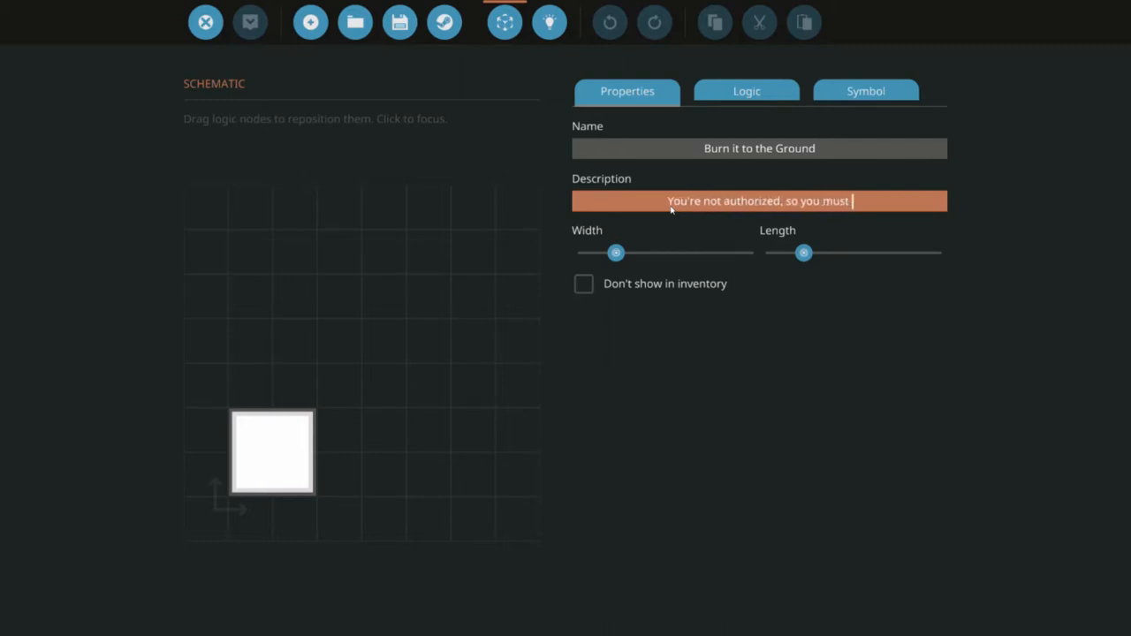
Step: Finish the description, then add an on/off input node described 'Enable the cleansing' and a second node
text(die@)
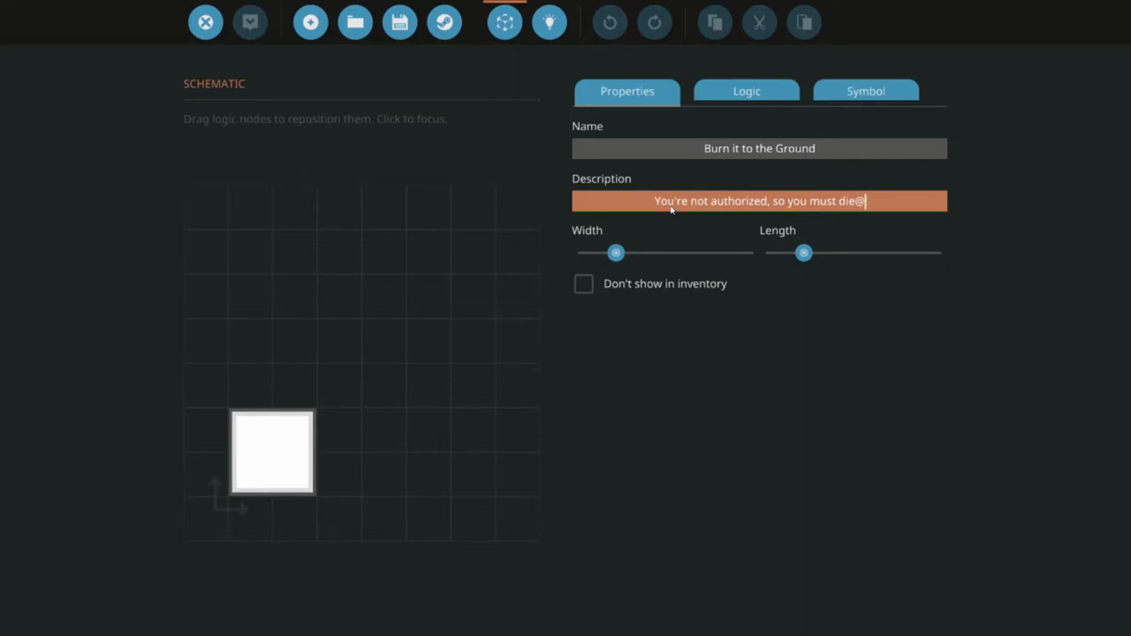
click(745, 91)
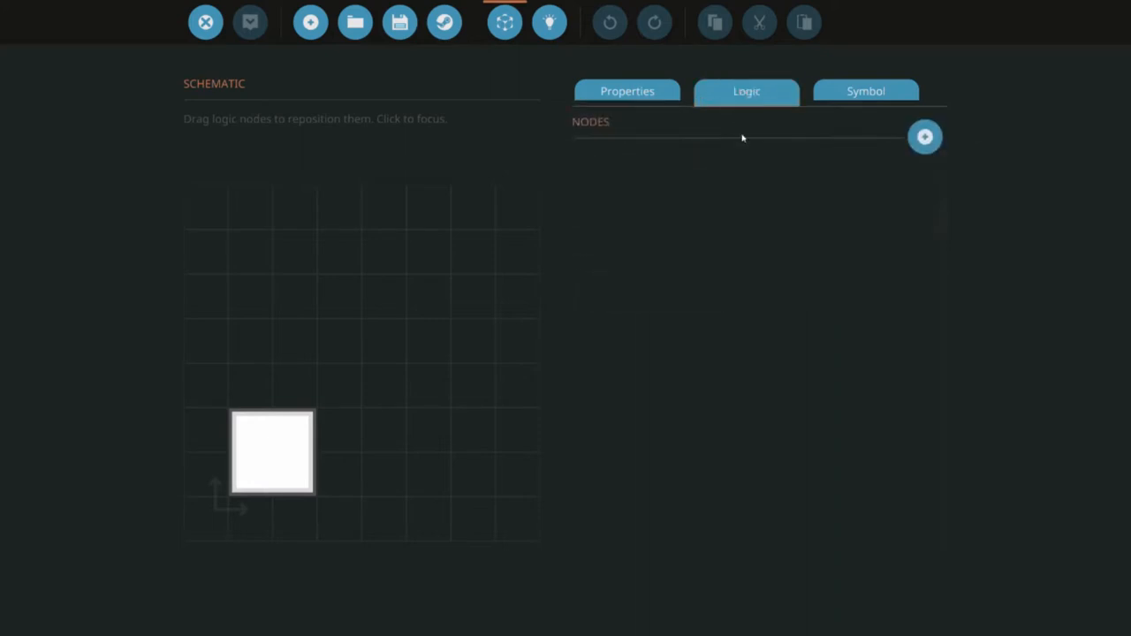
click(926, 136)
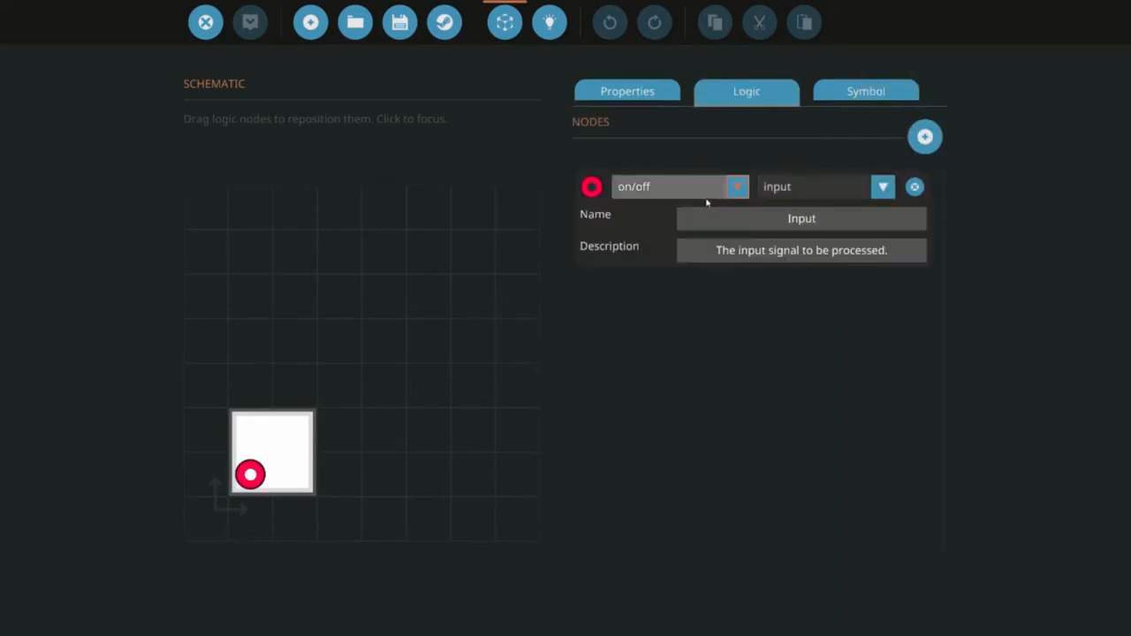
click(803, 251)
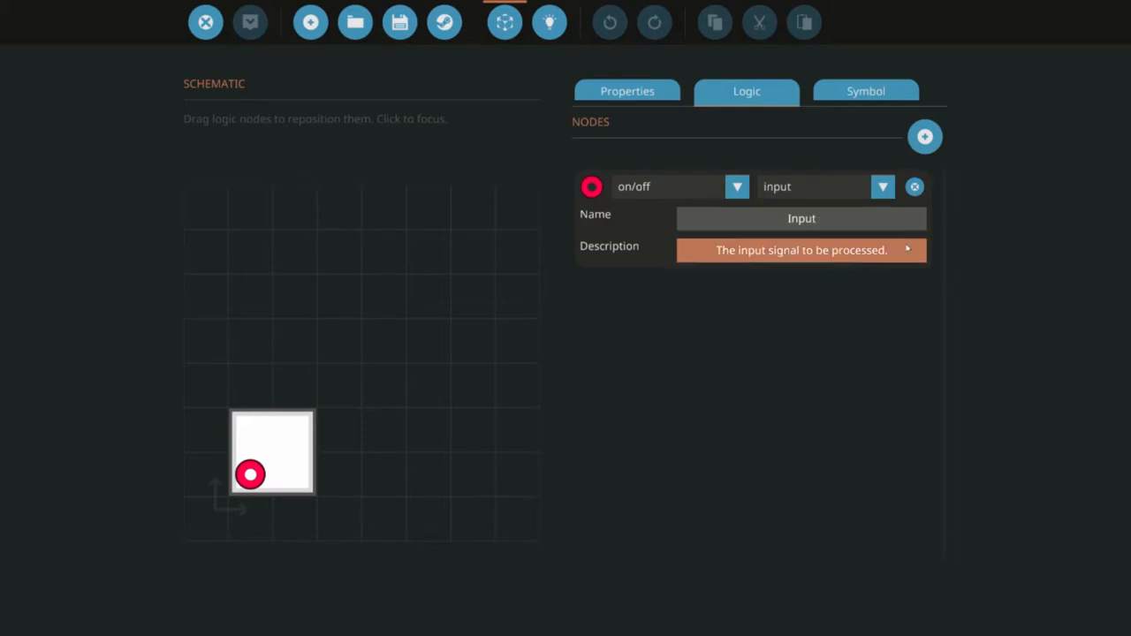
text(Enab)
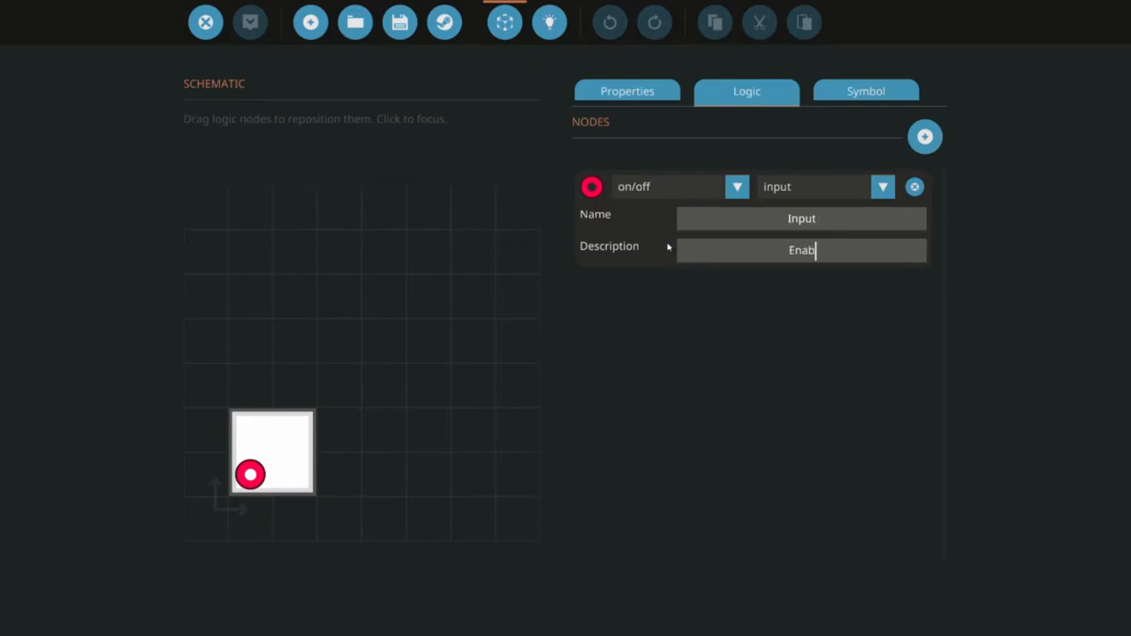
text(le the)
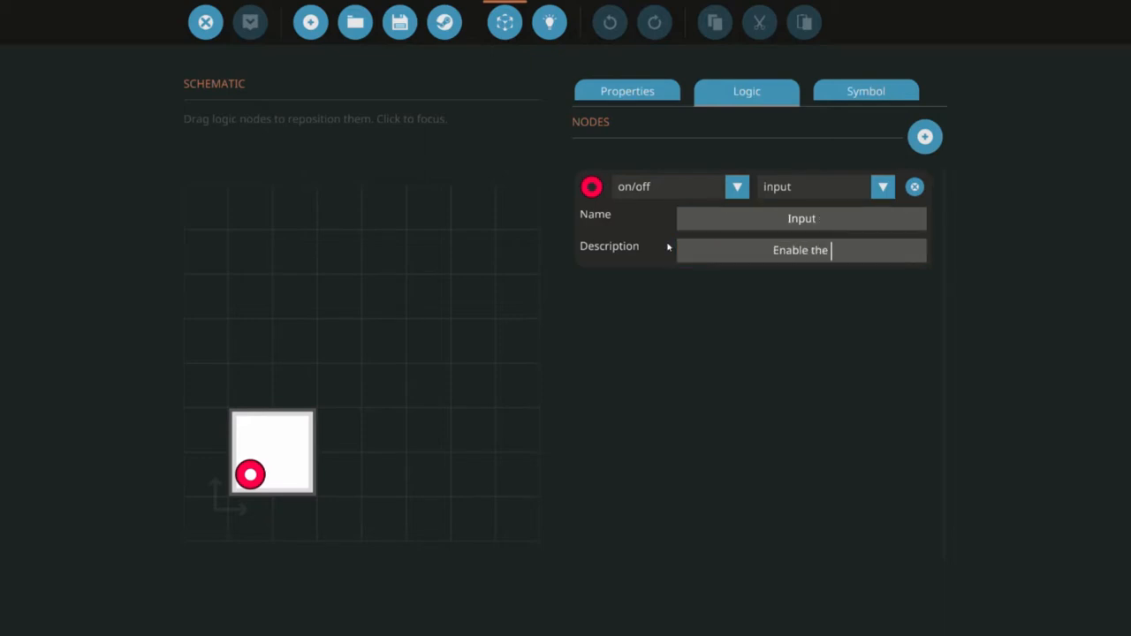
text(cleansing)
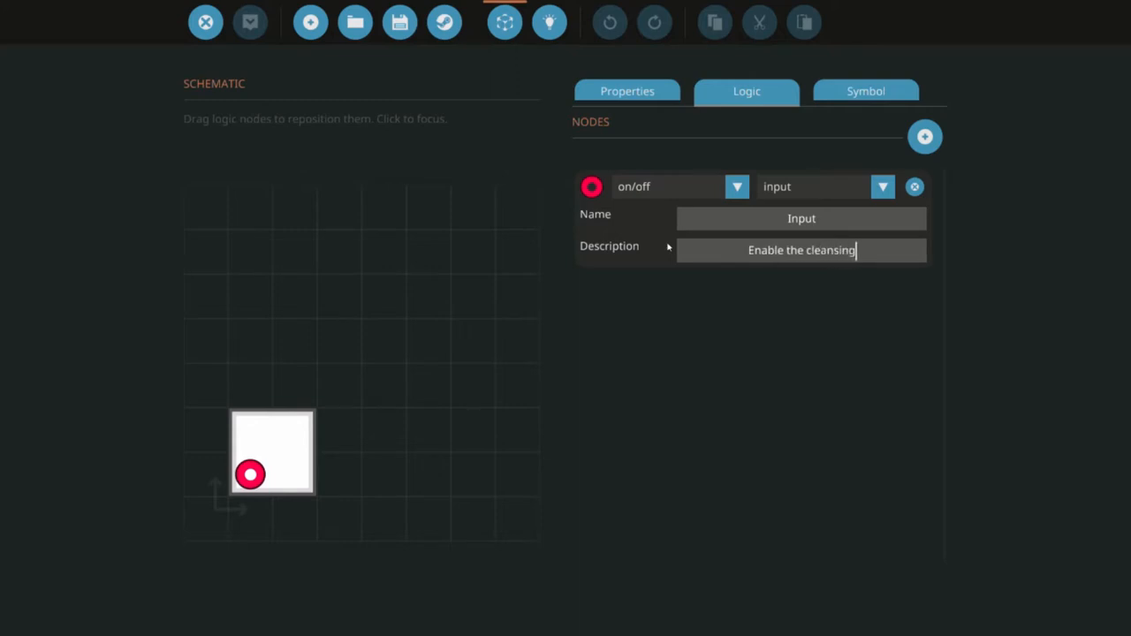
click(924, 136)
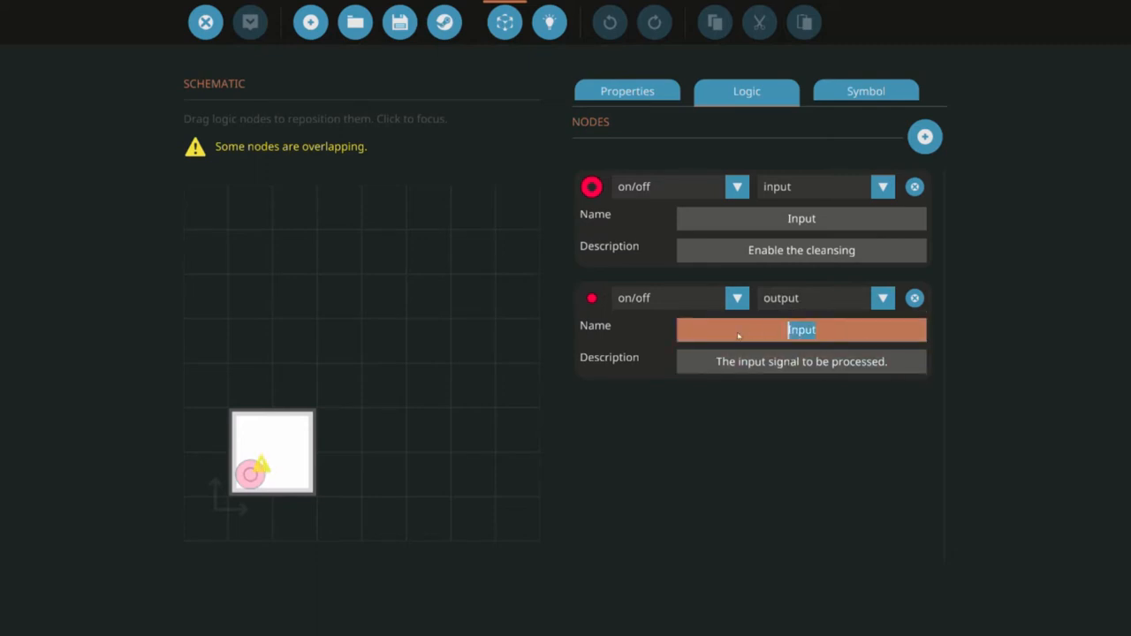
Step: Name the output node 'Start it Up' and rename the input node to 'AutoClave'
text(Start it U)
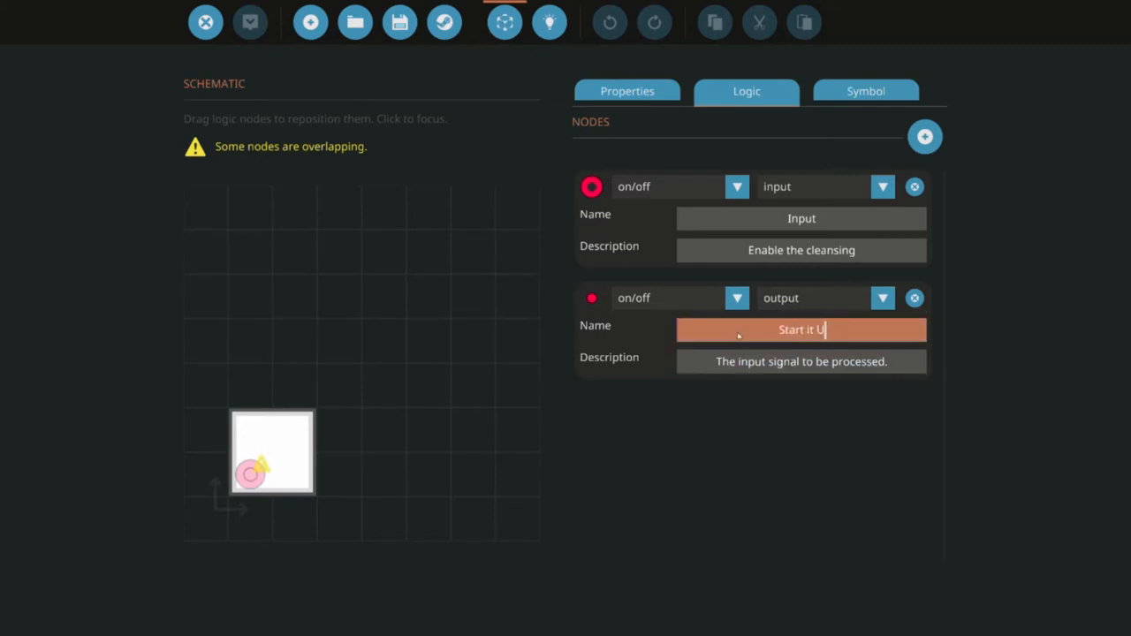
click(802, 361)
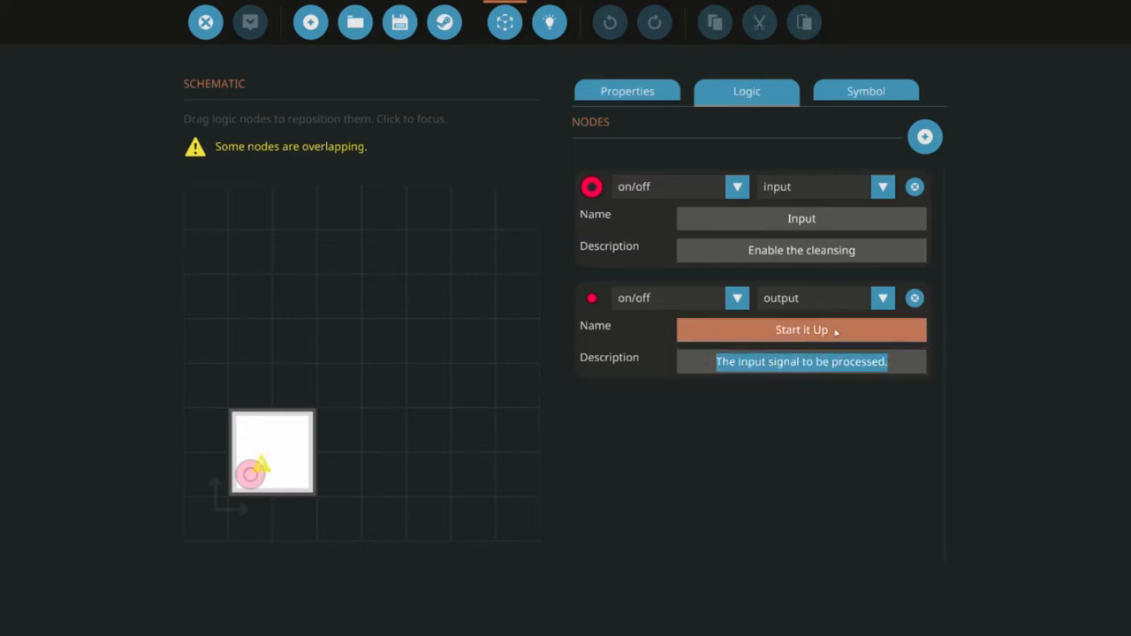
click(801, 219)
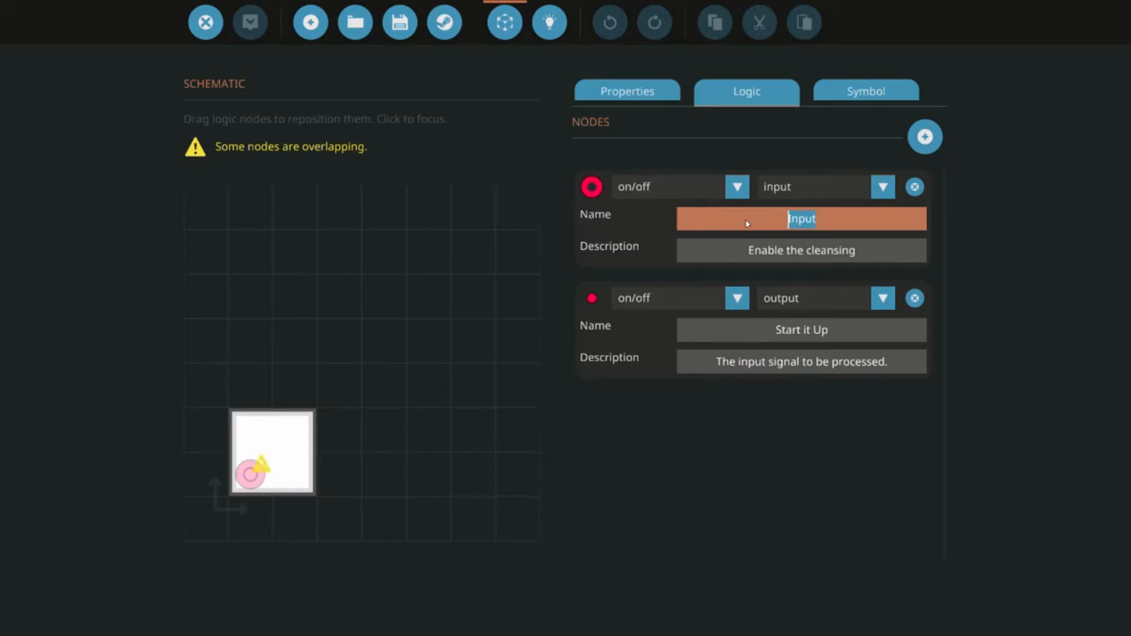
text(Clea)
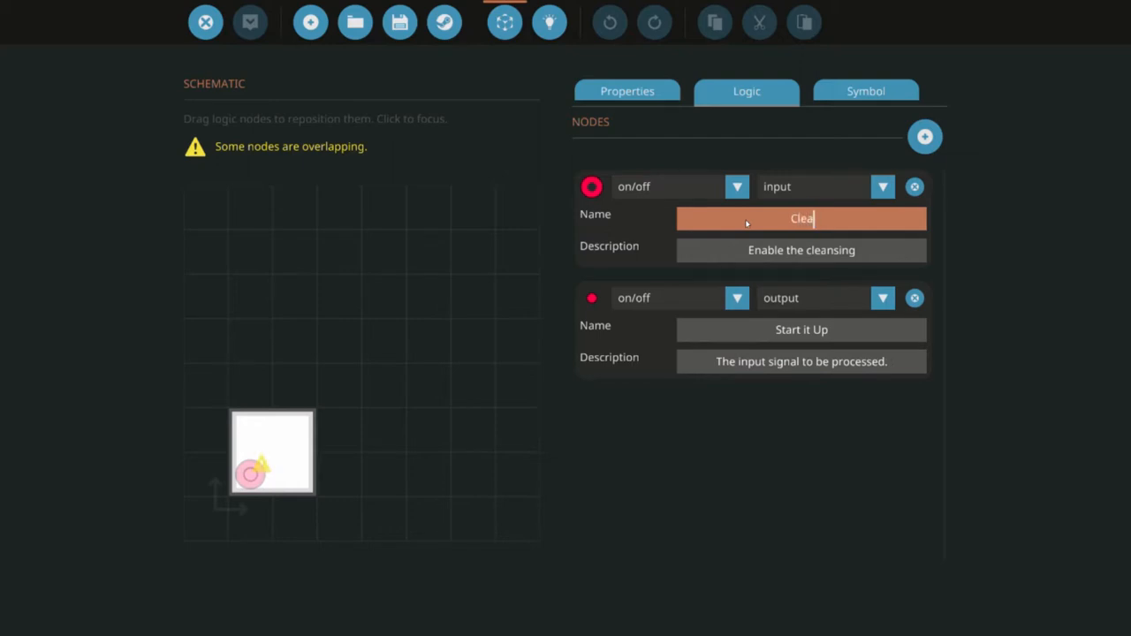
text(Au)
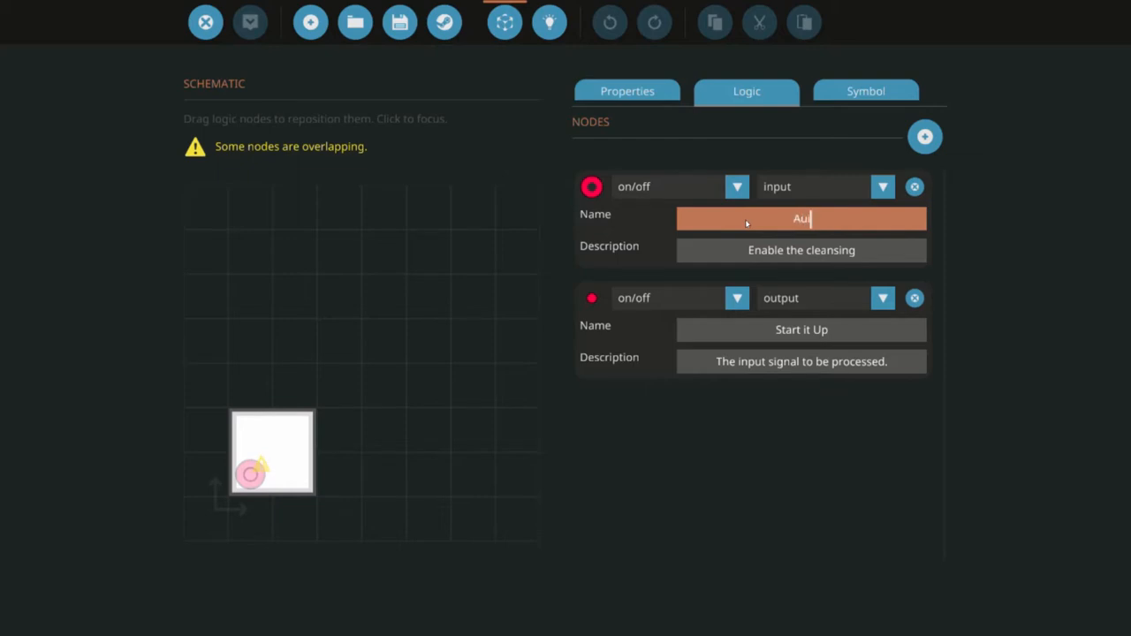
text(toClave)
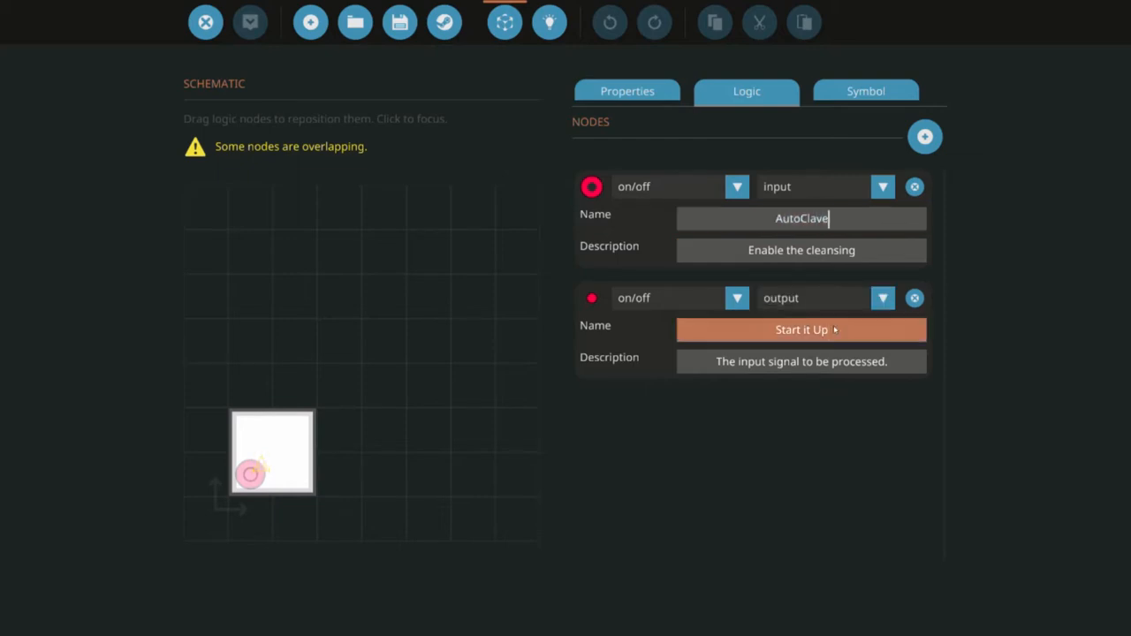
Step: Set the Start it Up output's description to 'Start the engines'
click(800, 361)
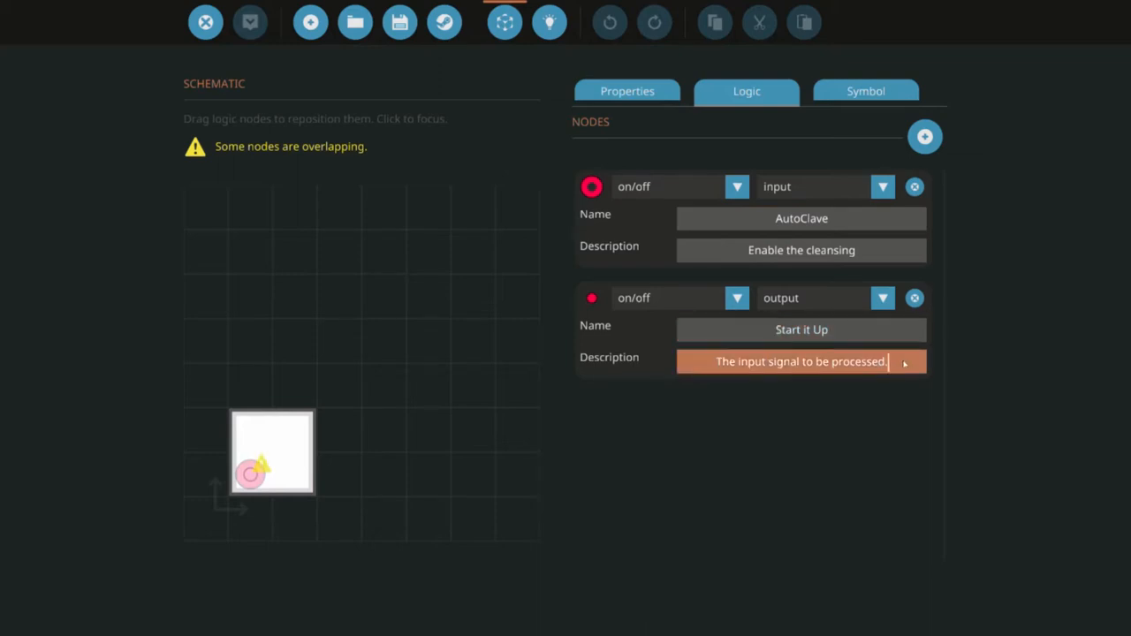
text(Start the engines)
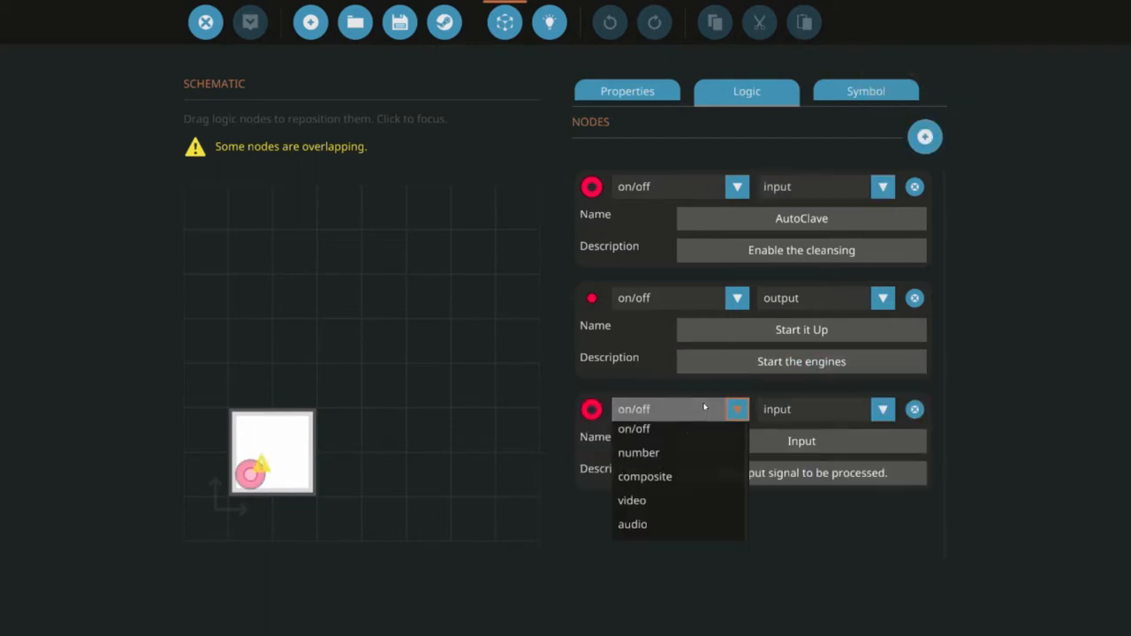
Step: Make the third node a number input and begin naming it Temp
click(638, 453)
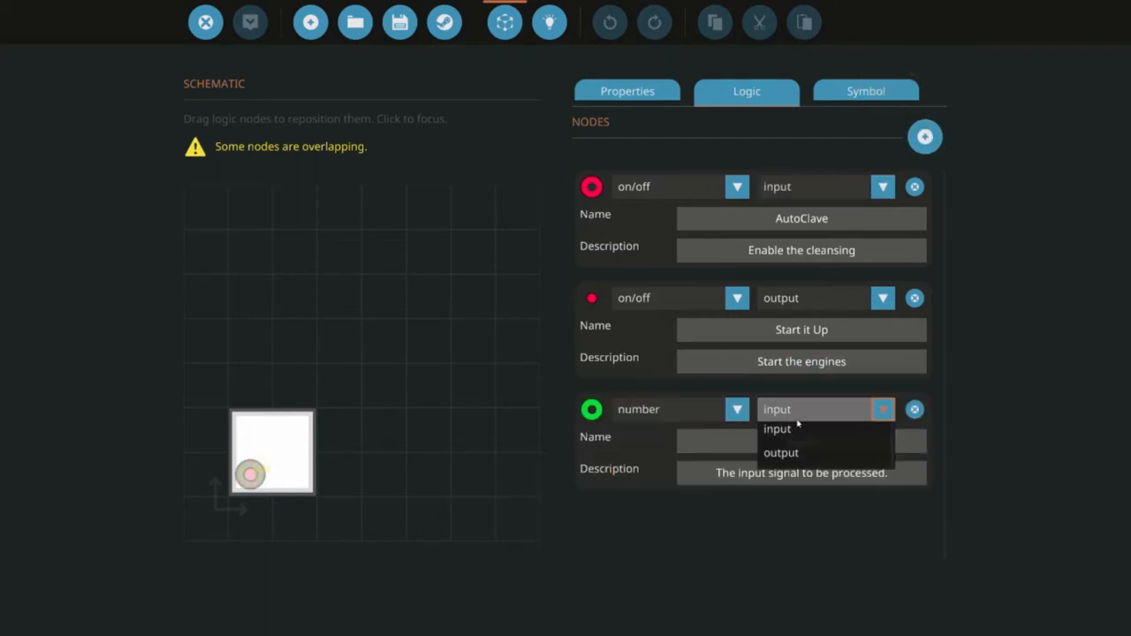
click(803, 442)
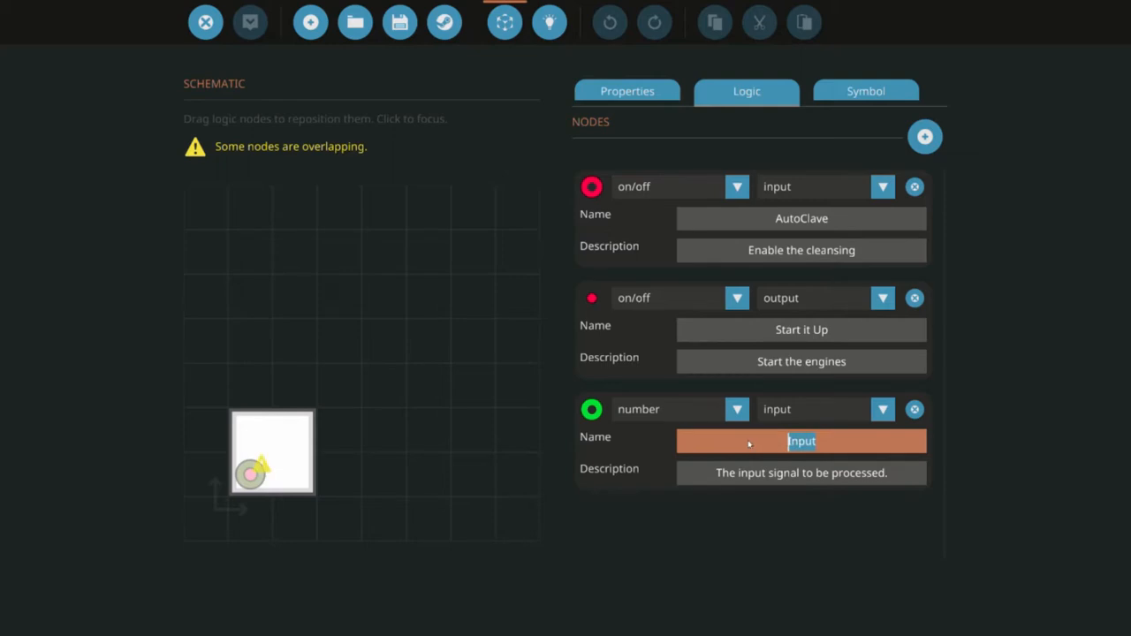
text(TE)
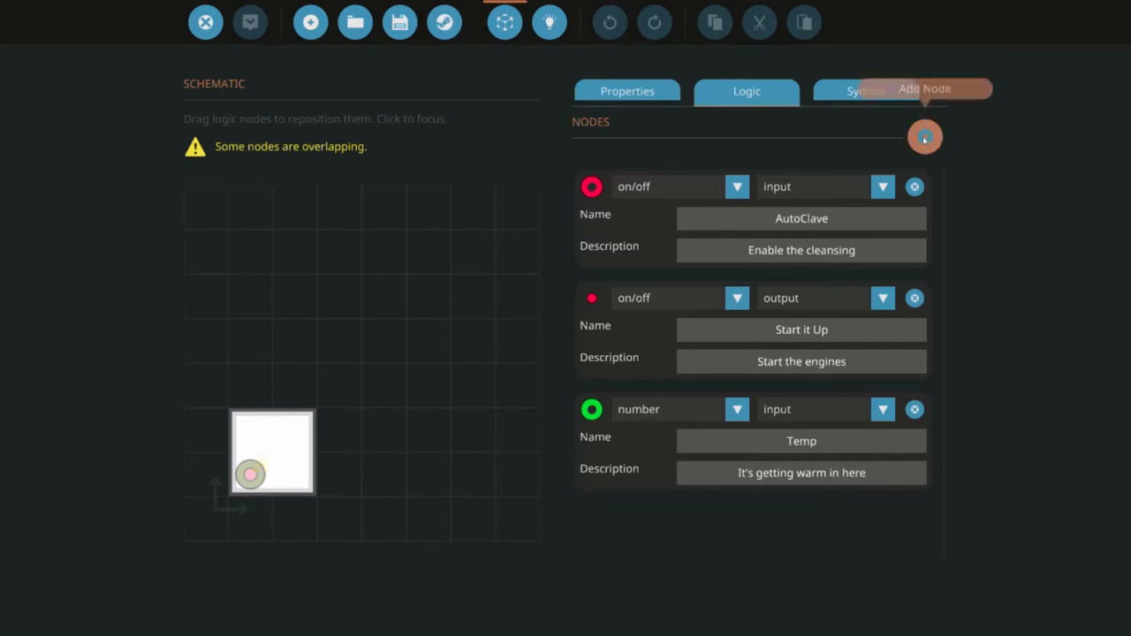
Step: Add an on/off output node 'Lock it down' described 'It's Madagascar time!'
click(925, 138)
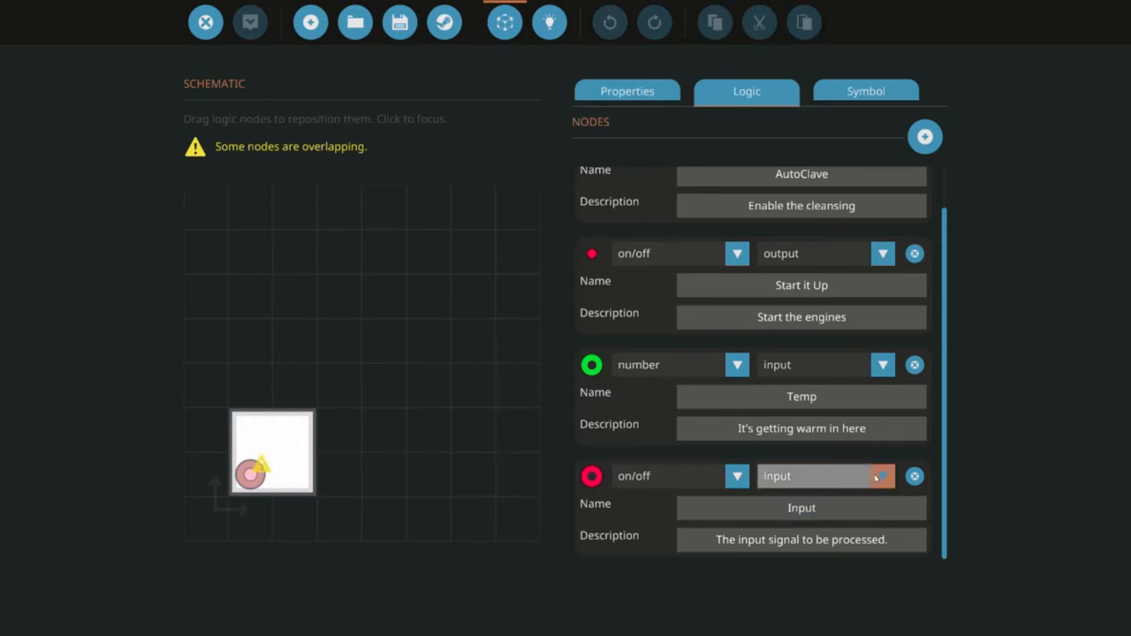
click(881, 477)
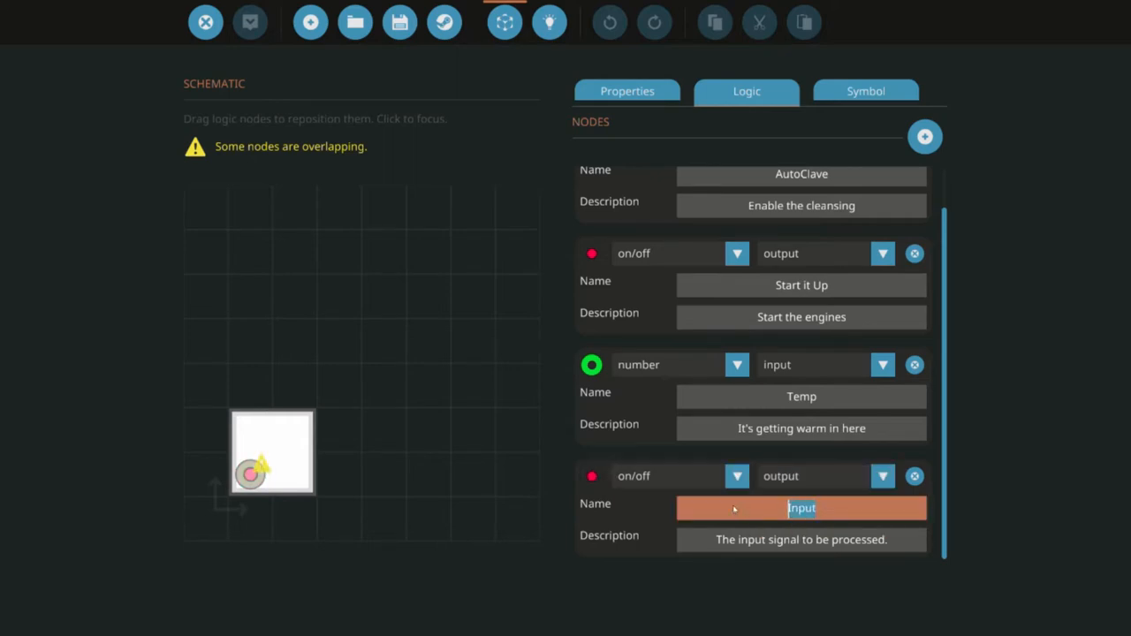
text(Lock it down)
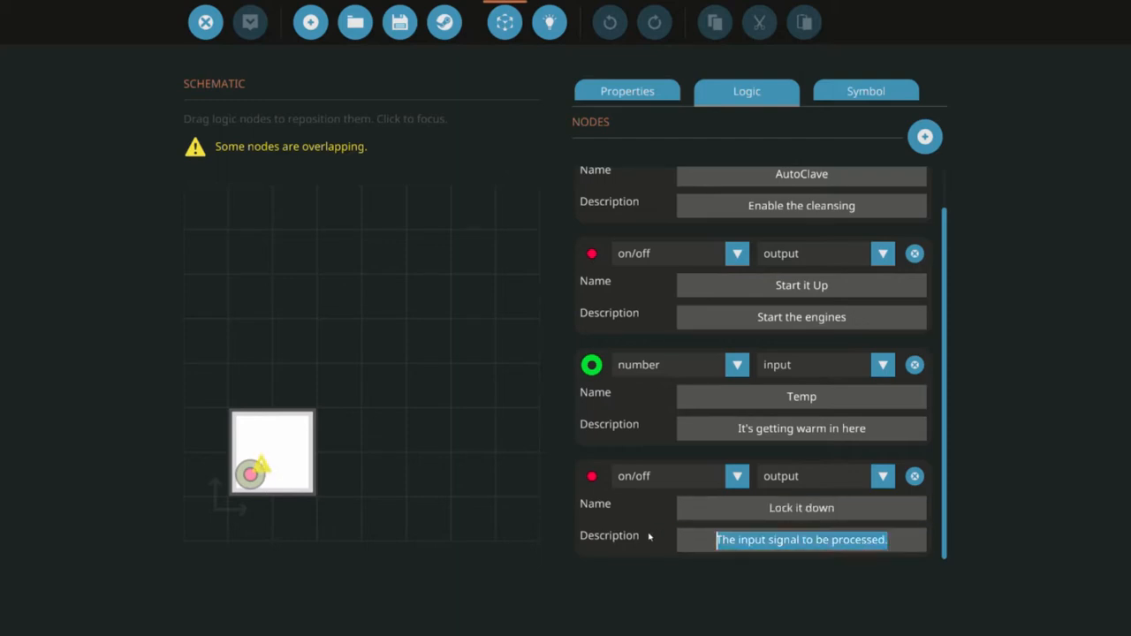
key(Delete)
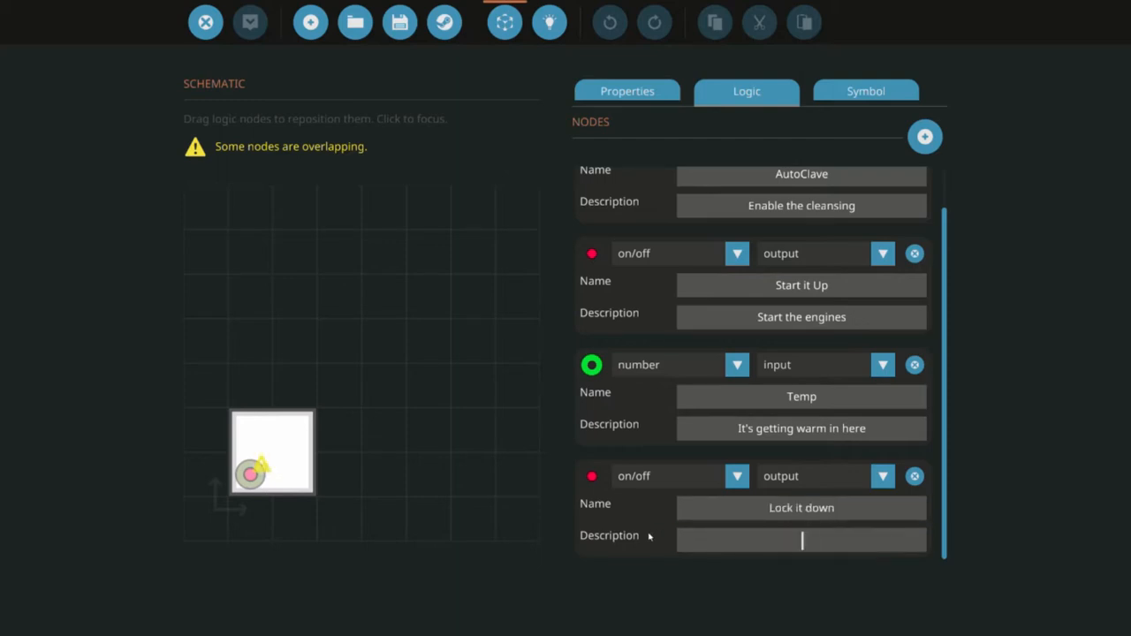
text(It's Madagascar time!)
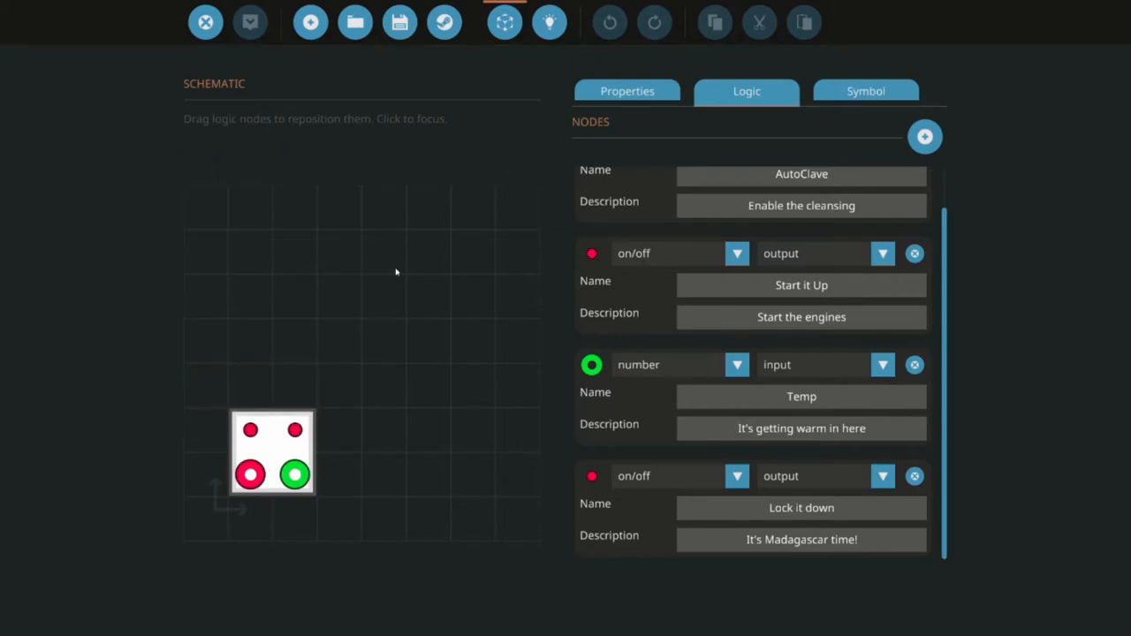
mouse_move(615, 60)
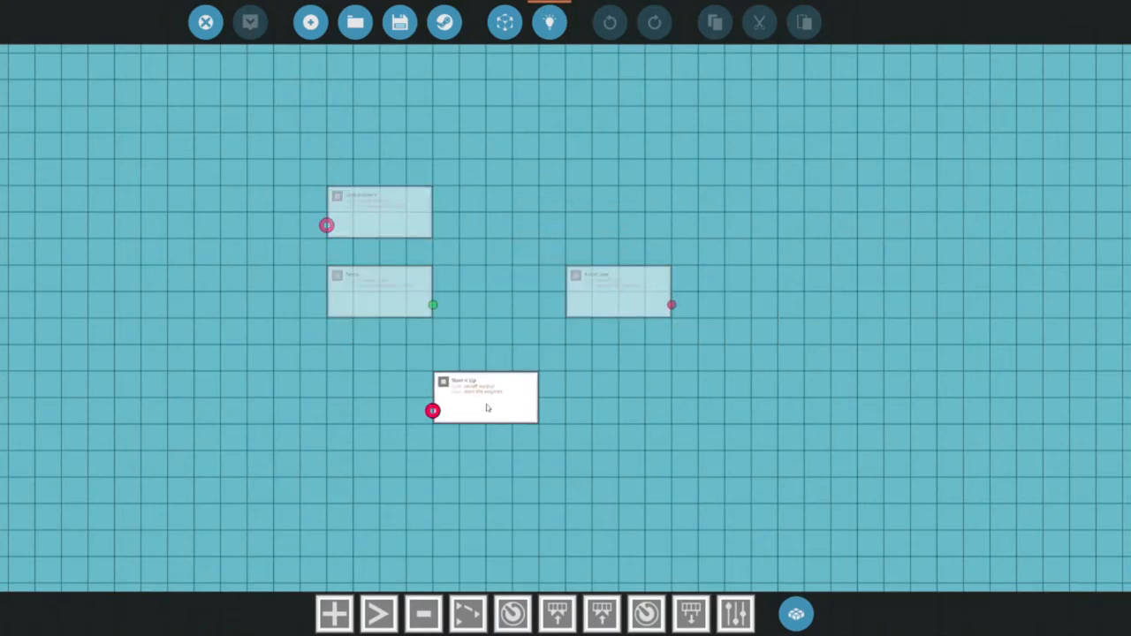
Step: Arrange the nodes and place a Greater Than block between inputs and outputs
drag(484, 395, 374, 370)
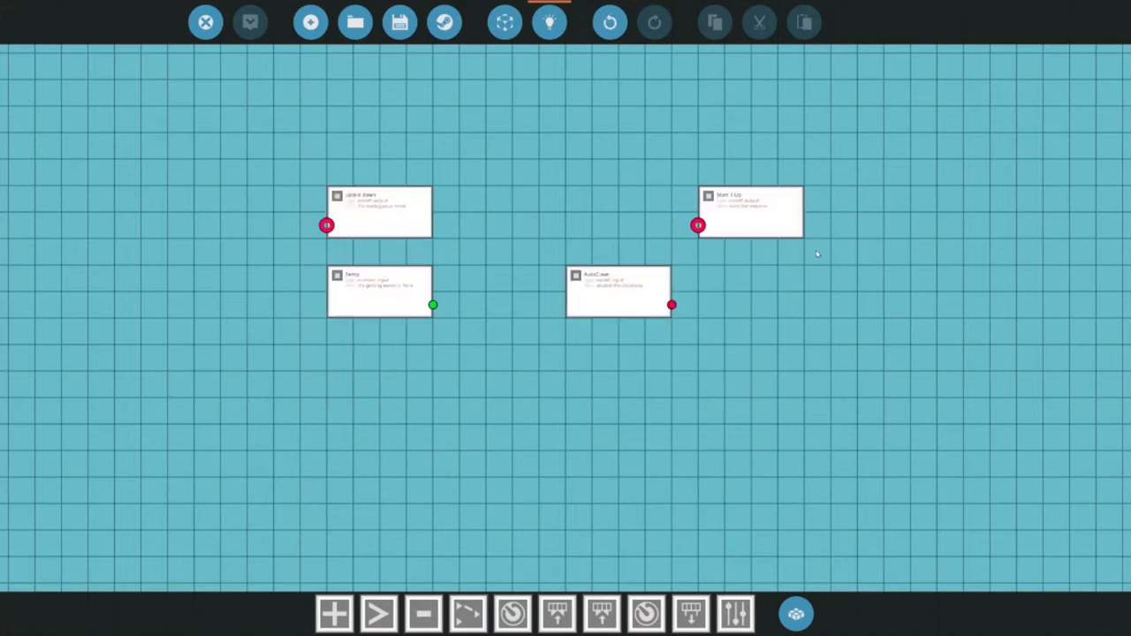
click(620, 292)
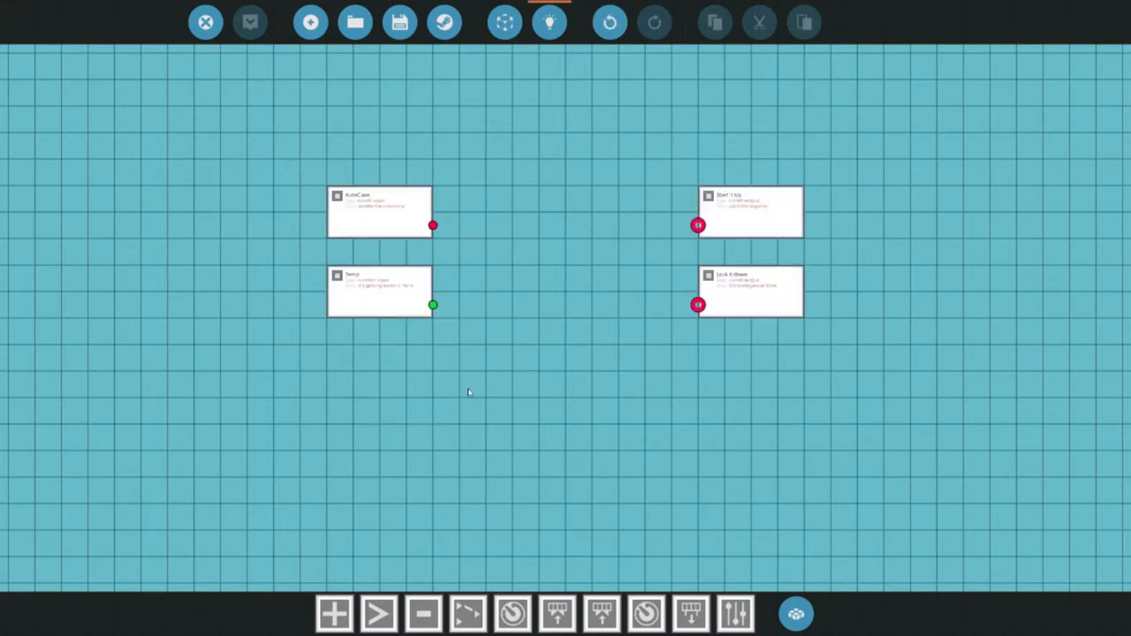
click(382, 291)
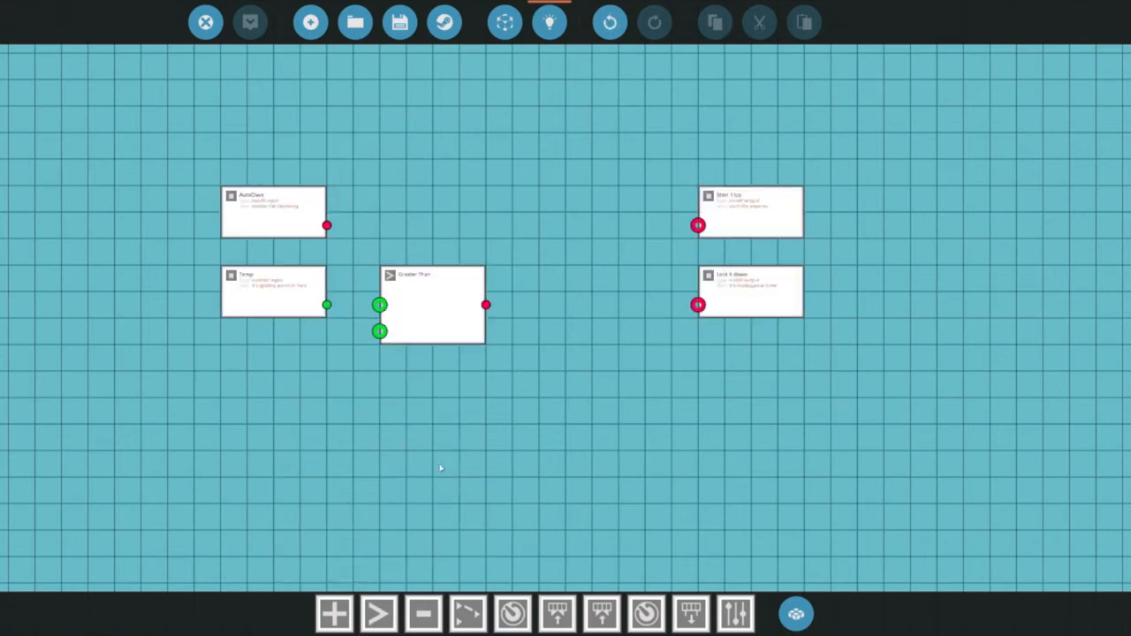
mouse_move(426, 615)
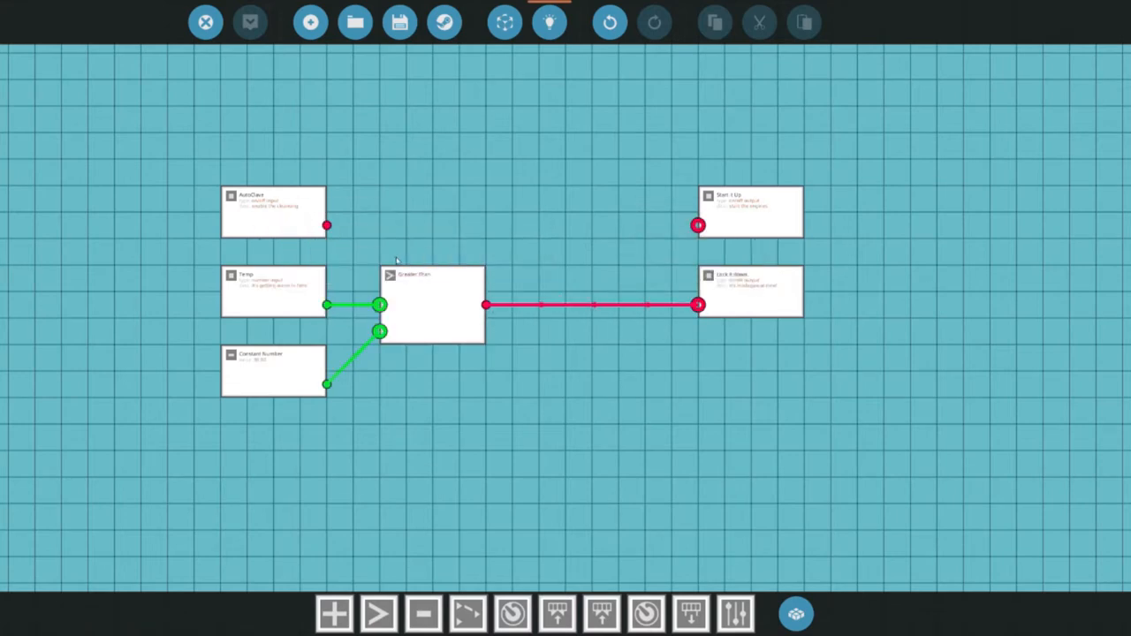
mouse_move(513, 615)
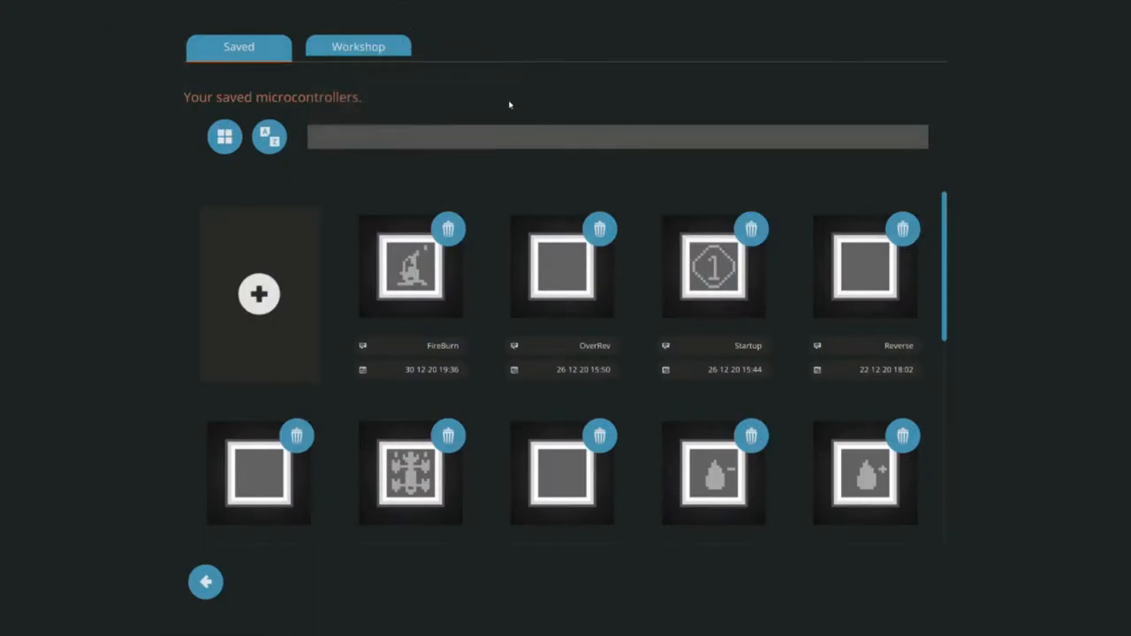
Step: Save over the existing 'AutoC…' slot with its symbol, confirming the overwrite
click(617, 140)
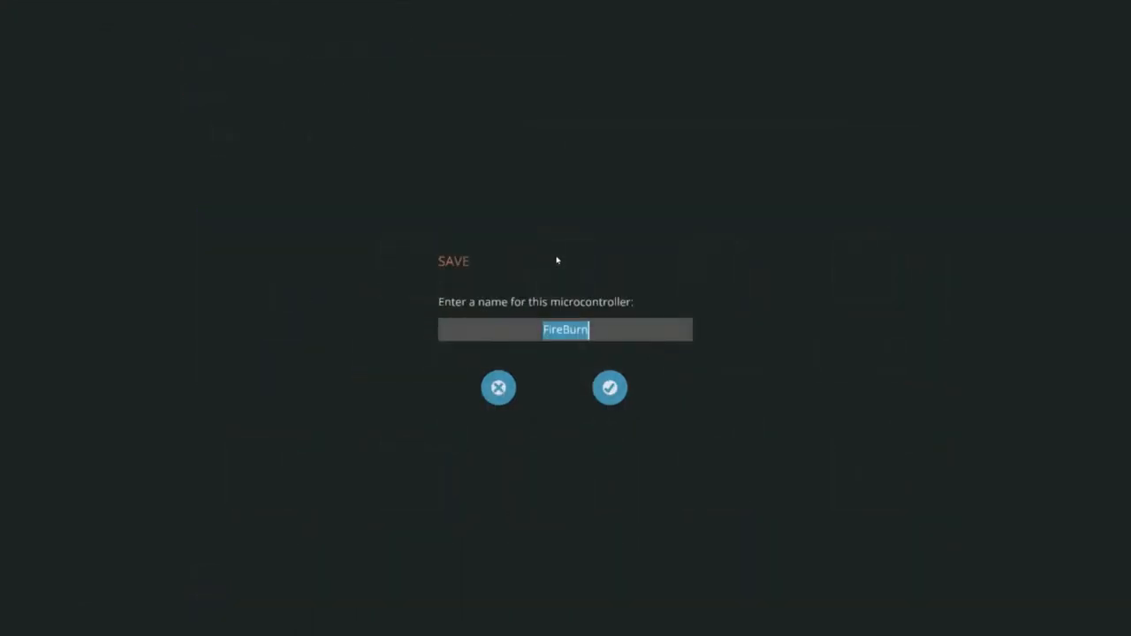
text(AutoC)
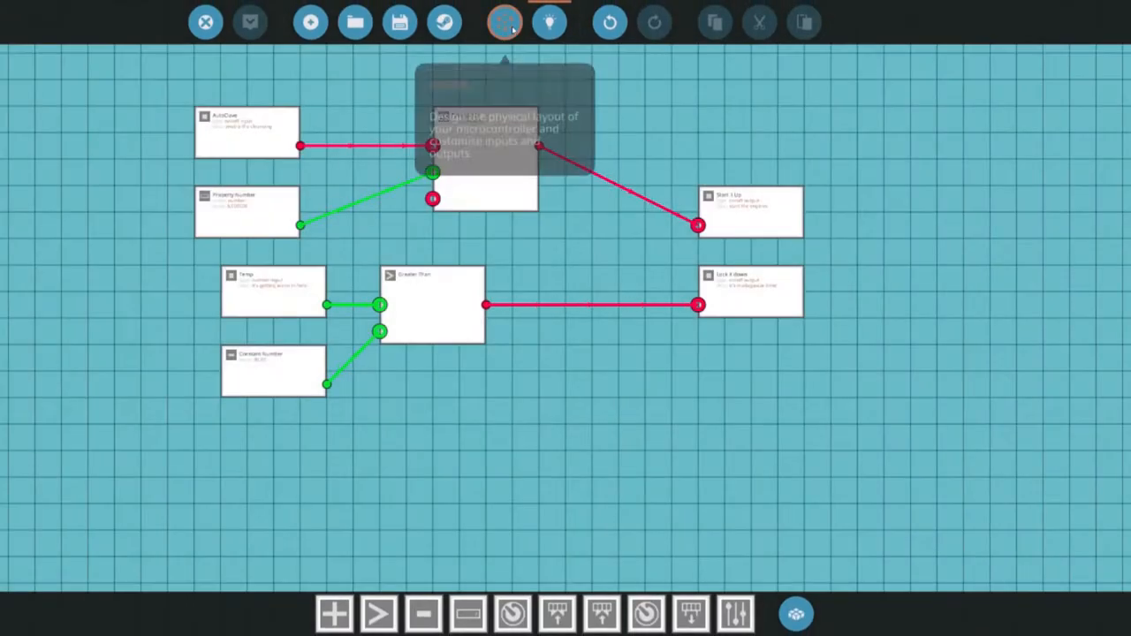
click(505, 25)
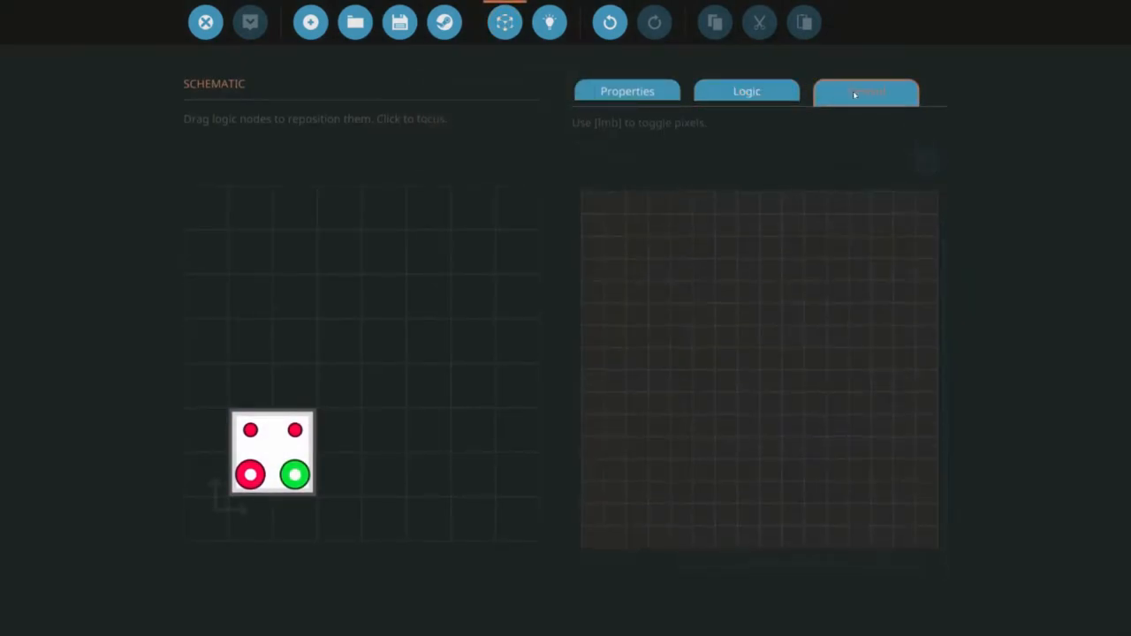
click(866, 90)
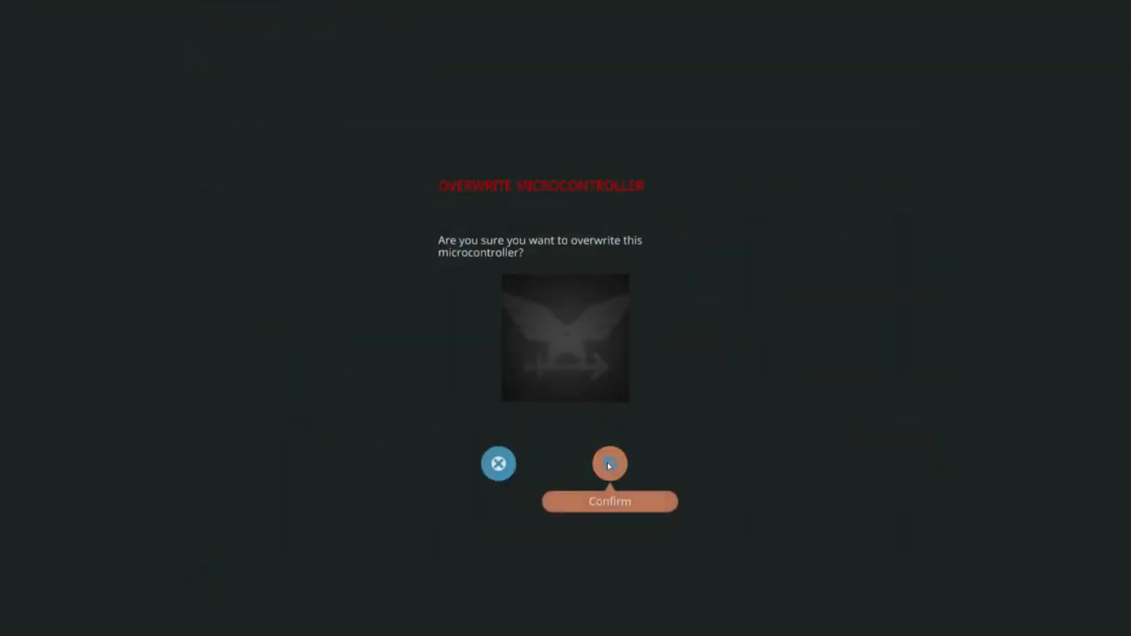
click(607, 463)
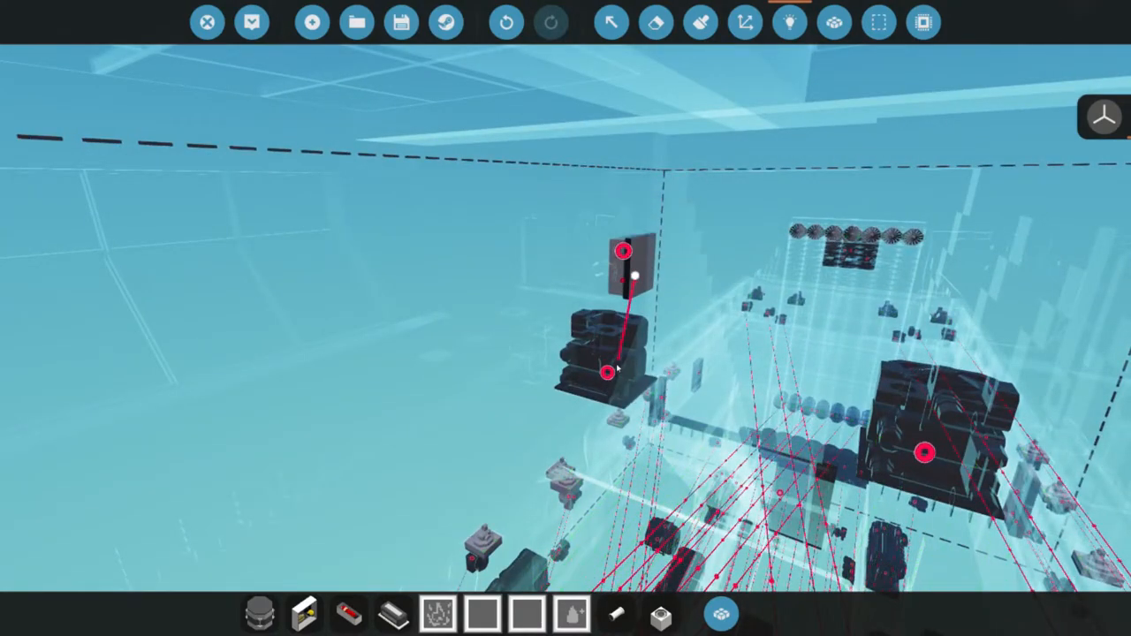
Step: Link the controller's output node to both of the boat's engines
click(922, 456)
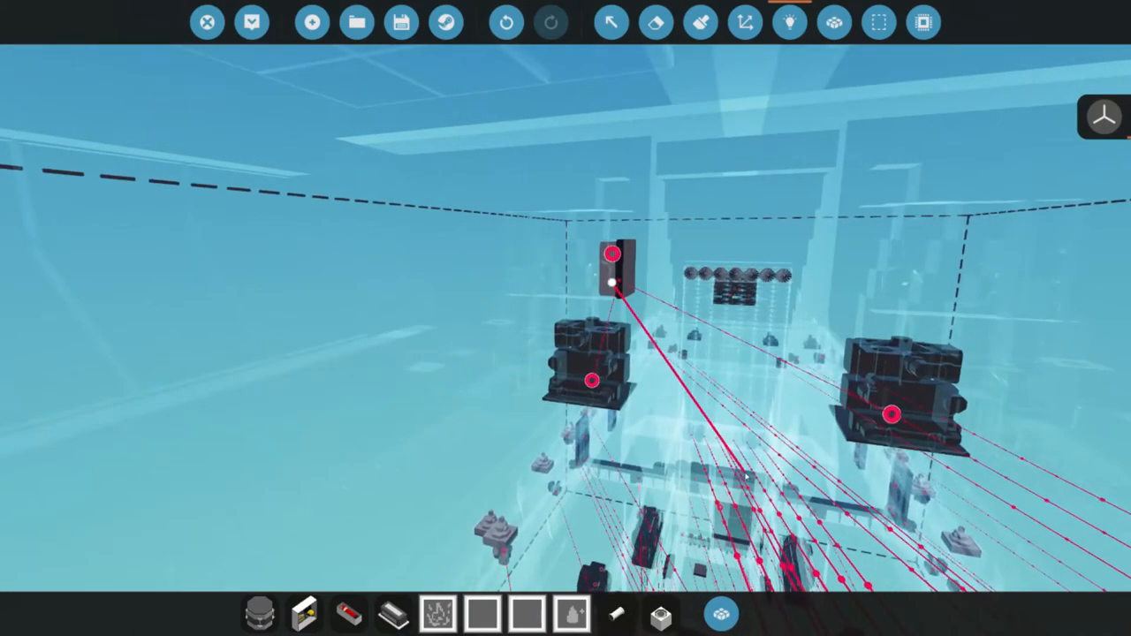
click(607, 254)
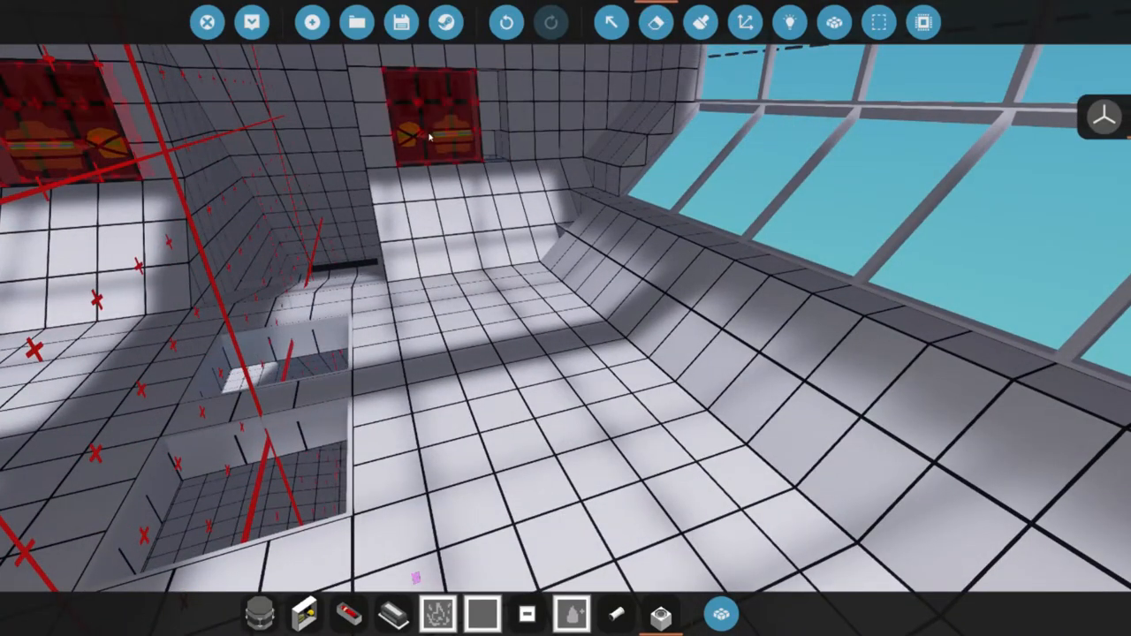
Step: Find Outfit Inventory (Diving) in the inventory and mount it on the cabin wall
click(721, 613)
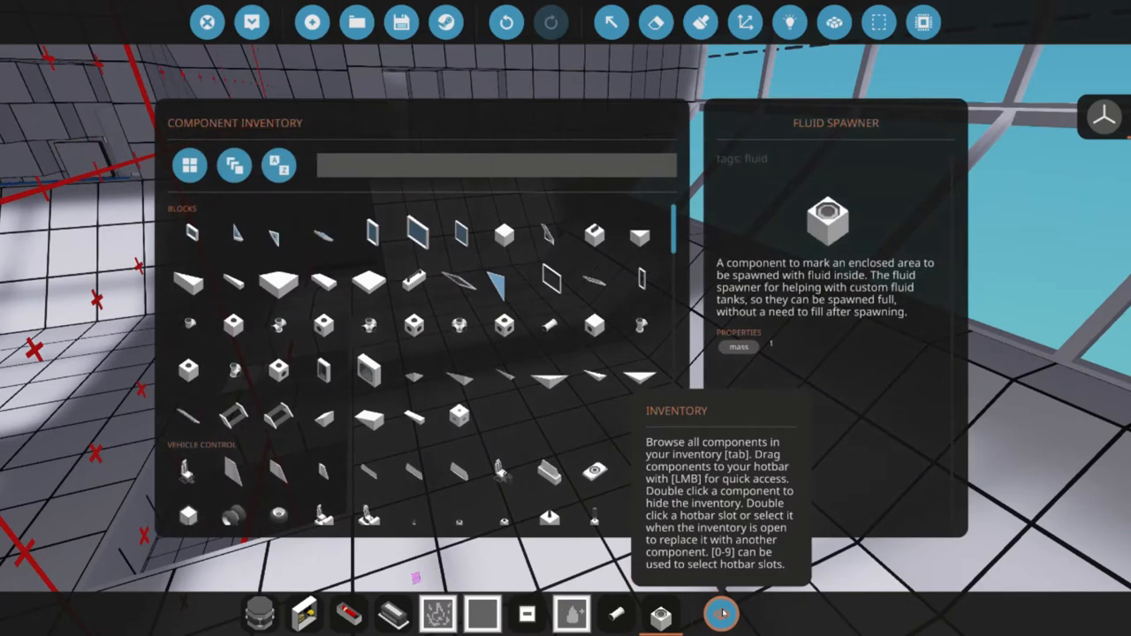
text(divin)
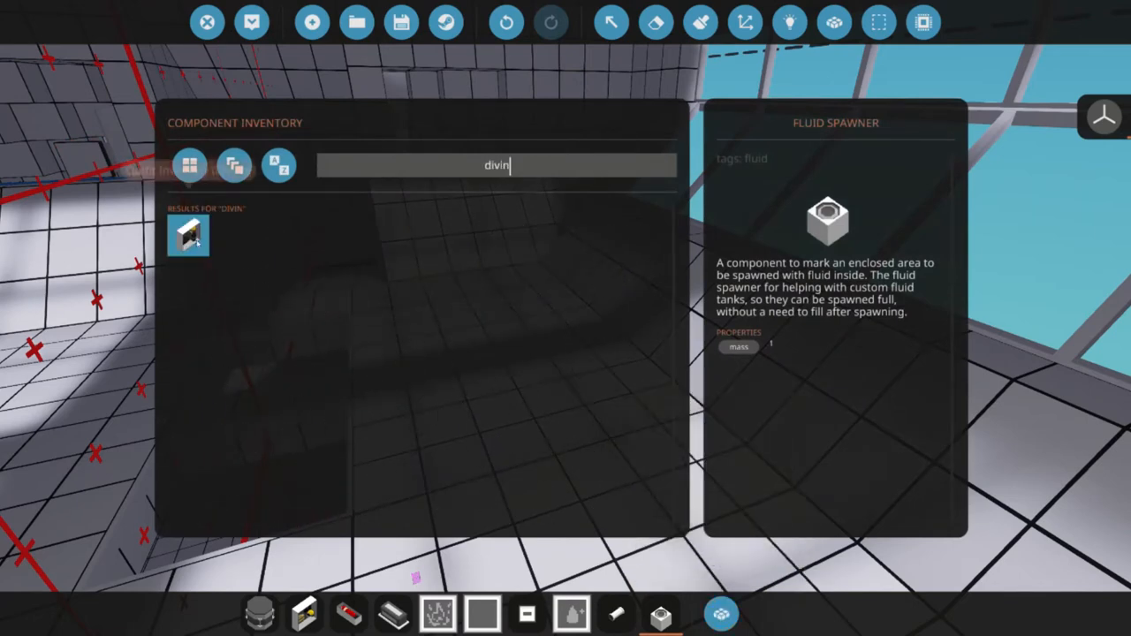
click(191, 241)
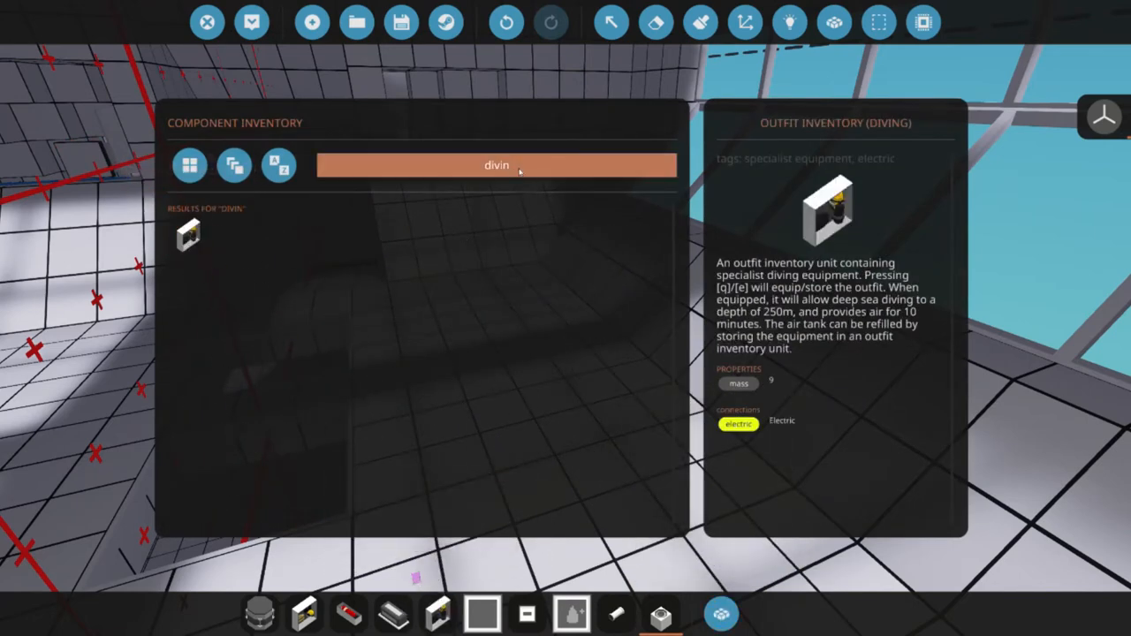
text(gun)
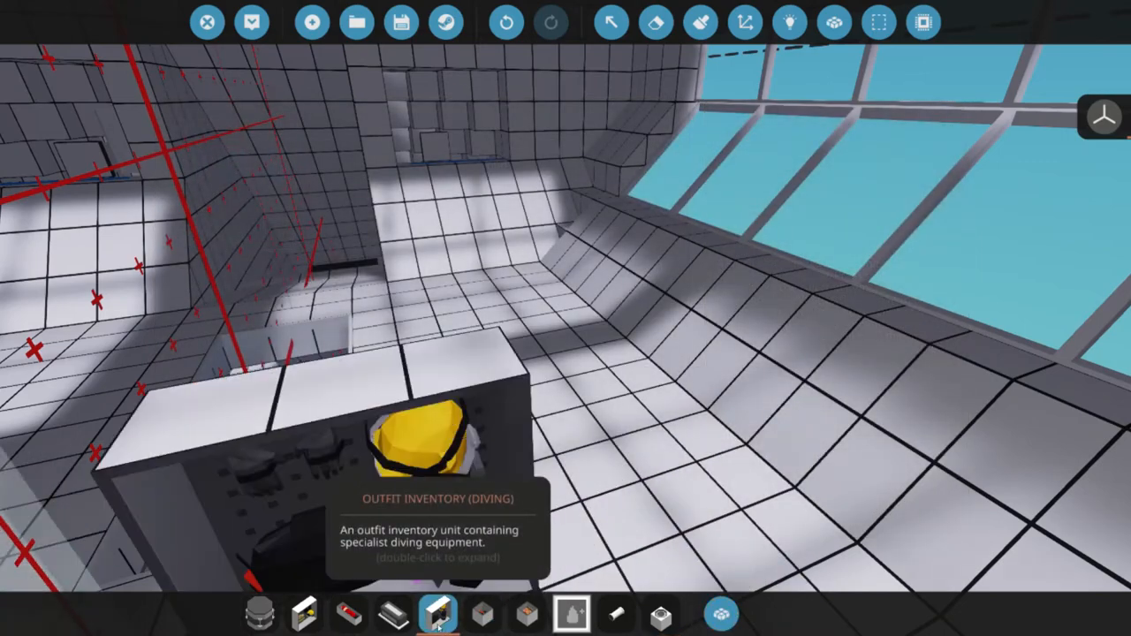
click(304, 611)
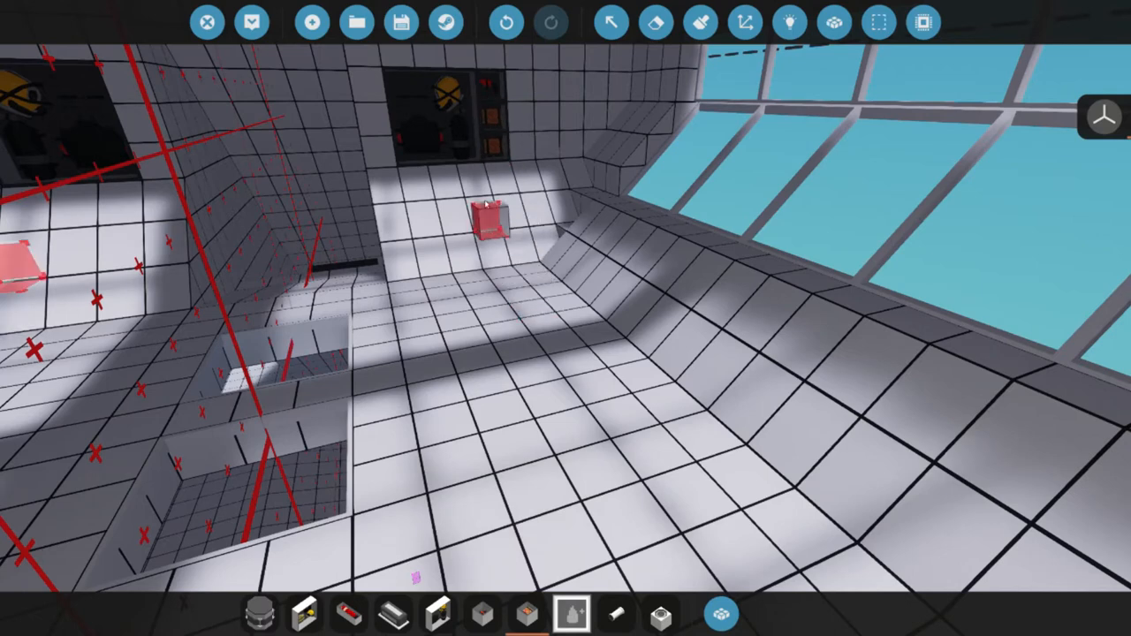
mouse_move(251, 21)
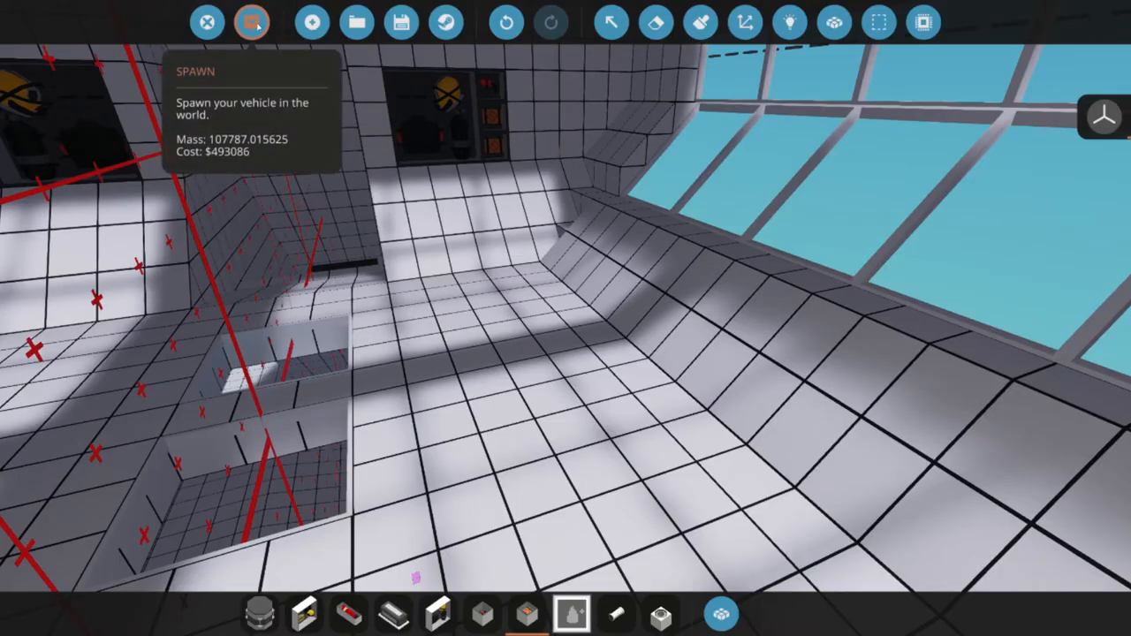
Step: Spawn the boat into the world and bring up the pause menu
click(253, 21)
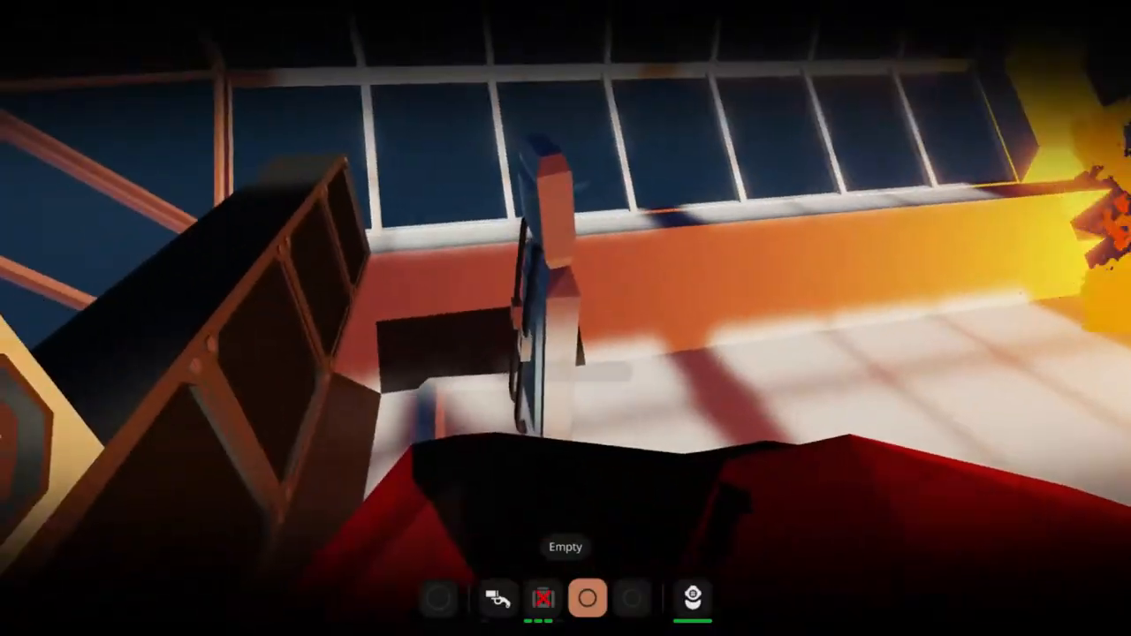
key(Escape)
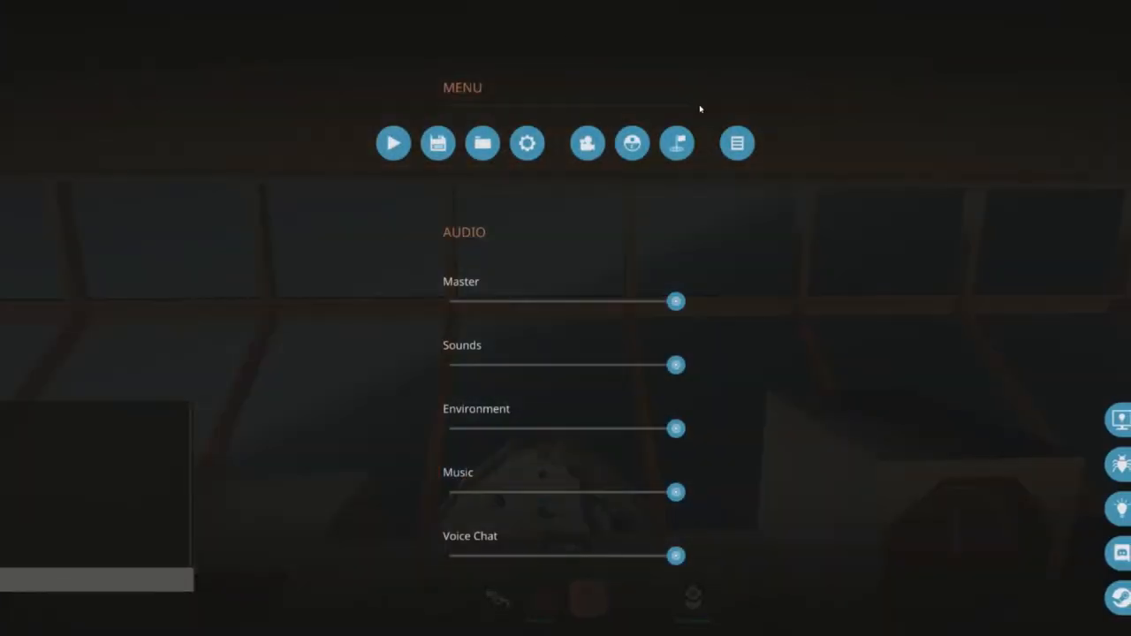